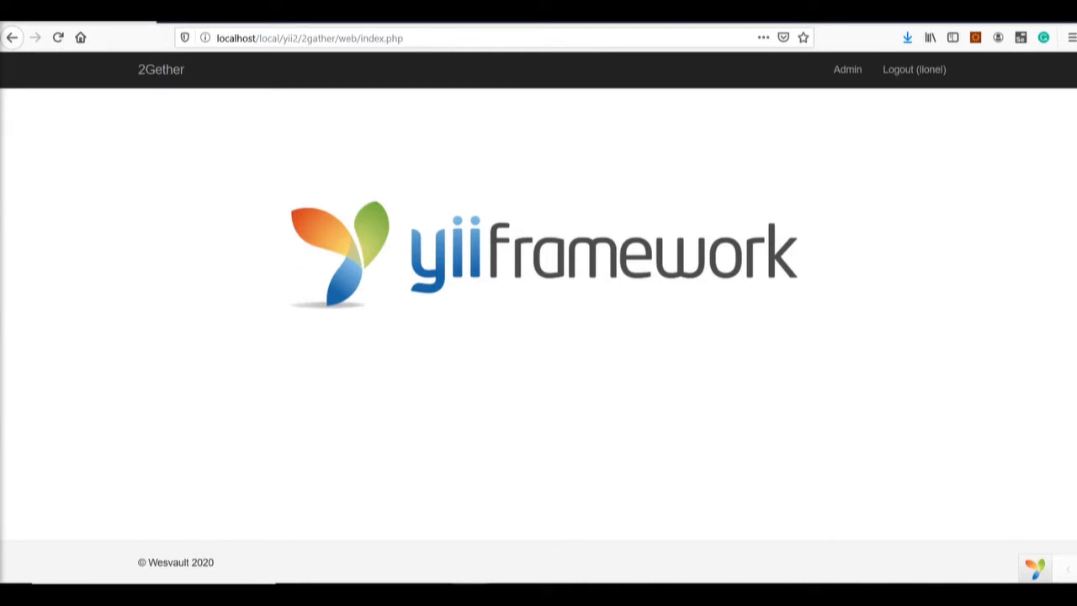
mouse_move(361, 195)
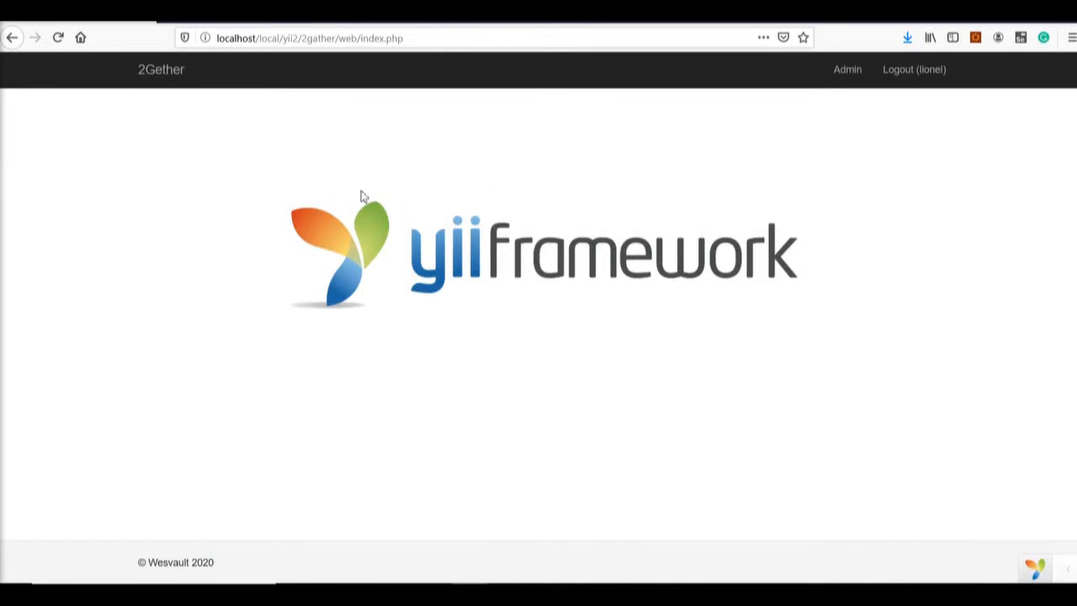
mouse_move(645, 272)
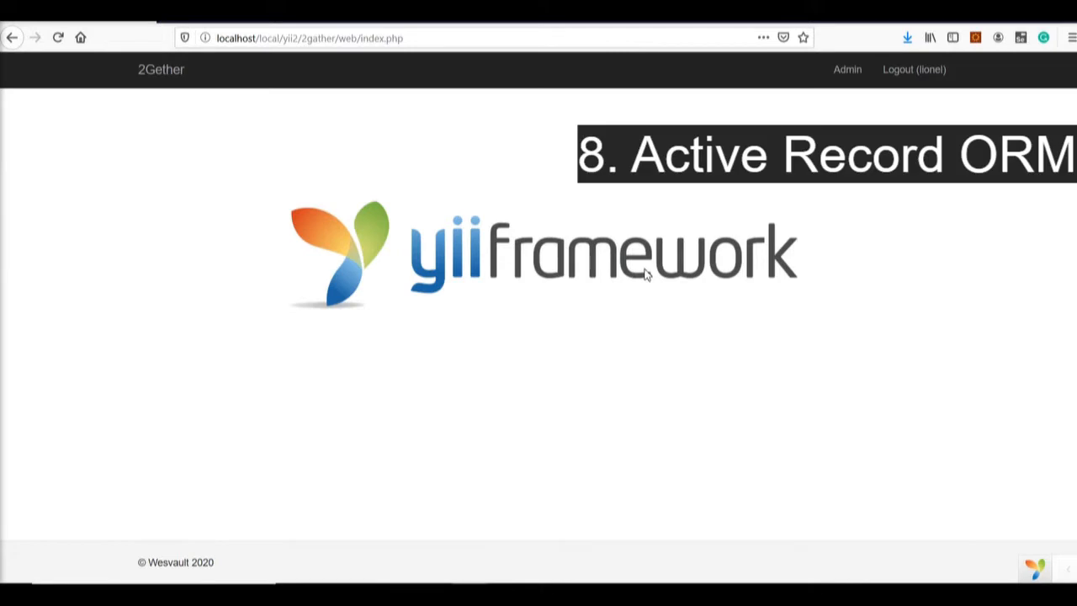
mouse_move(645, 272)
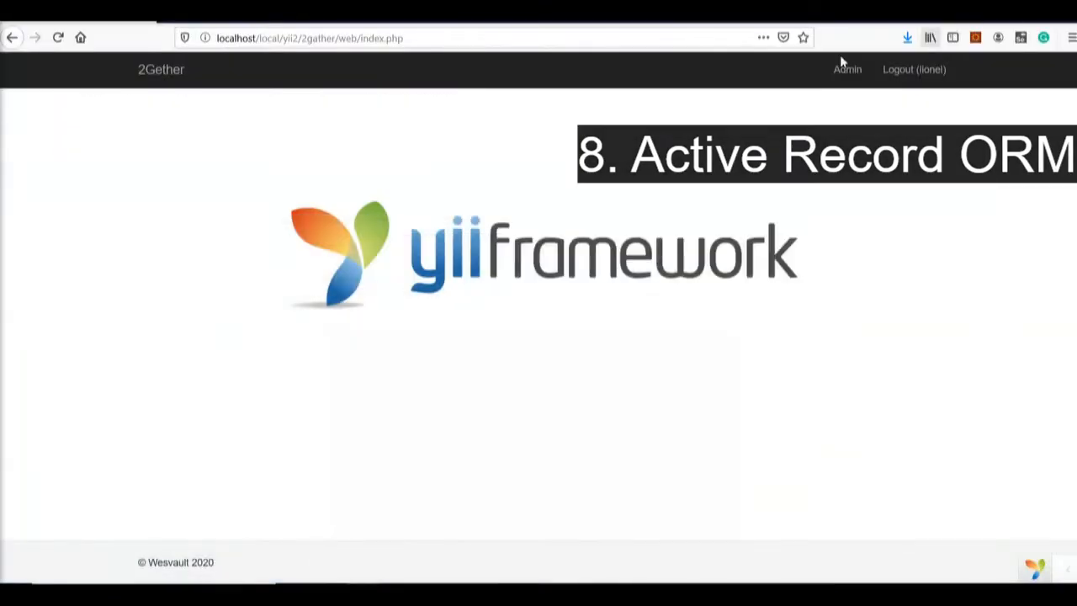
Step: Go to the Admin area's Tickets page and scroll through the Help Ticket grid
click(846, 70)
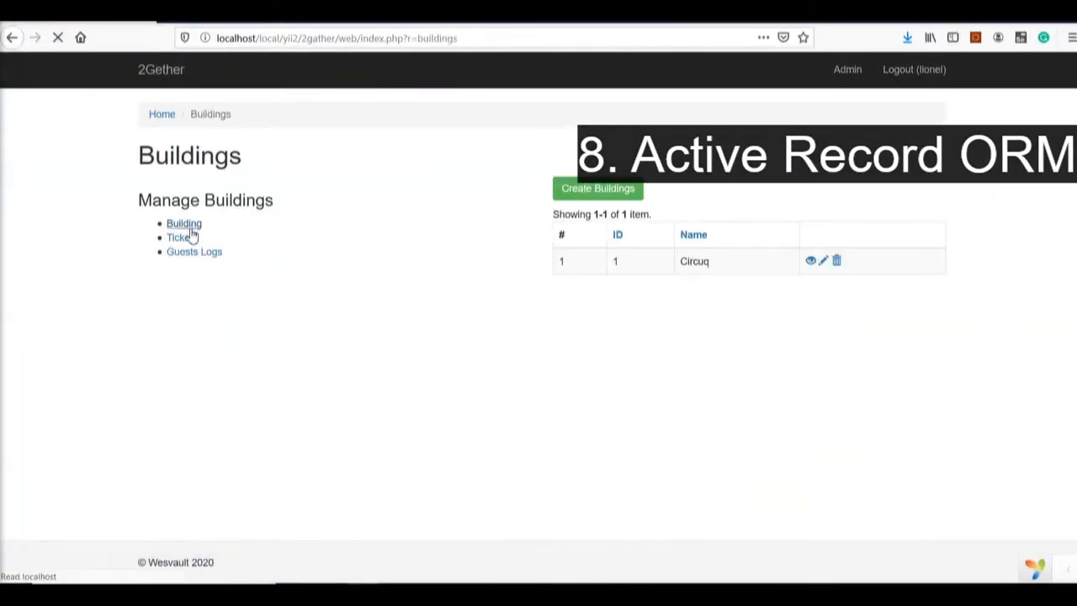
click(177, 237)
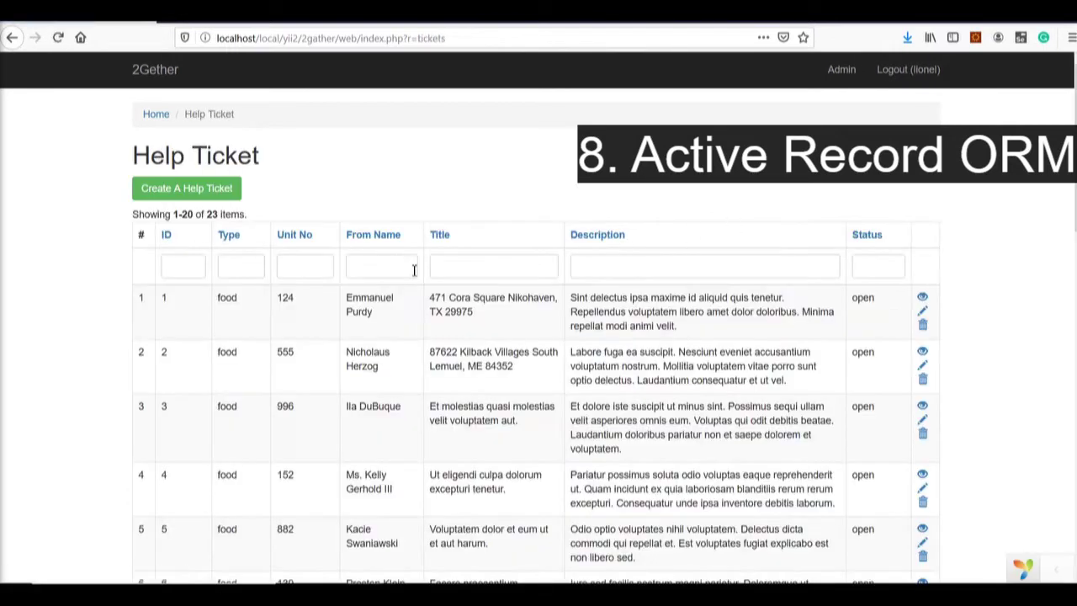
scroll(down, 3)
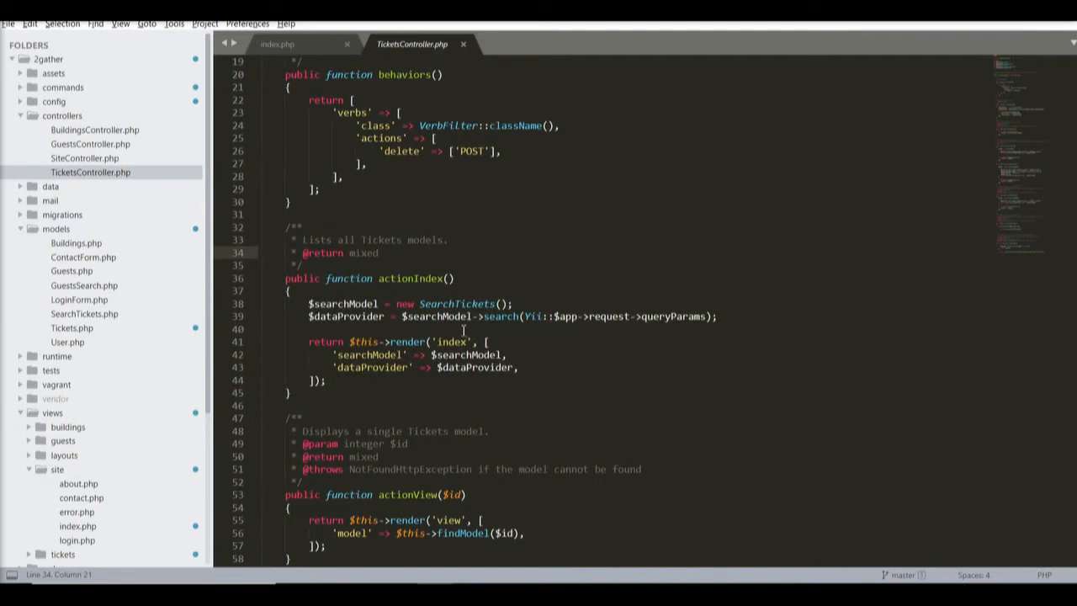
Step: Select the search call in actionIndex and jump to the SearchTickets model
double_click(457, 304)
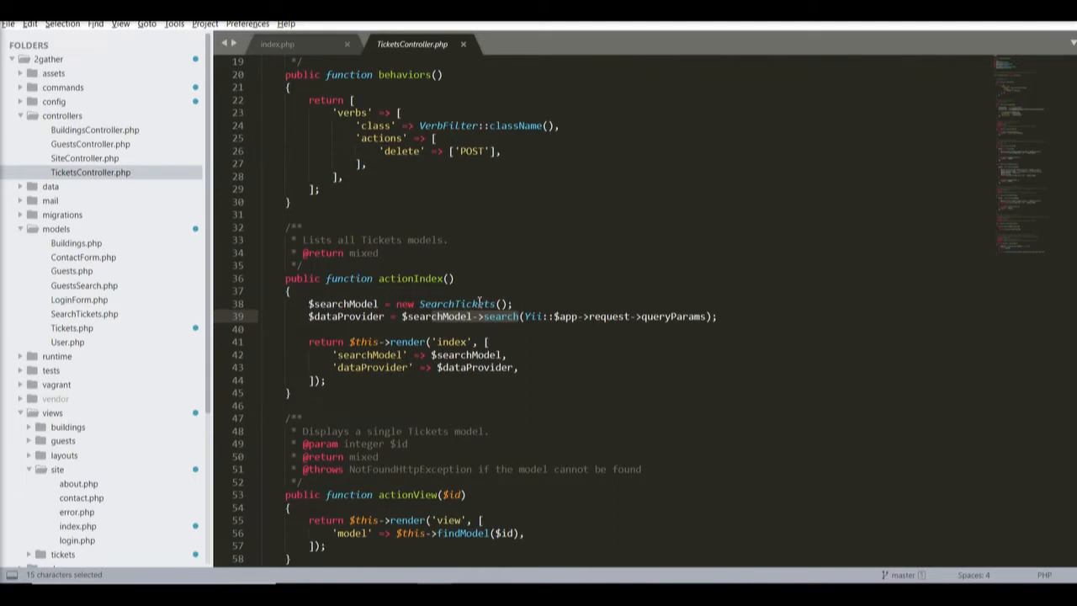
click(83, 313)
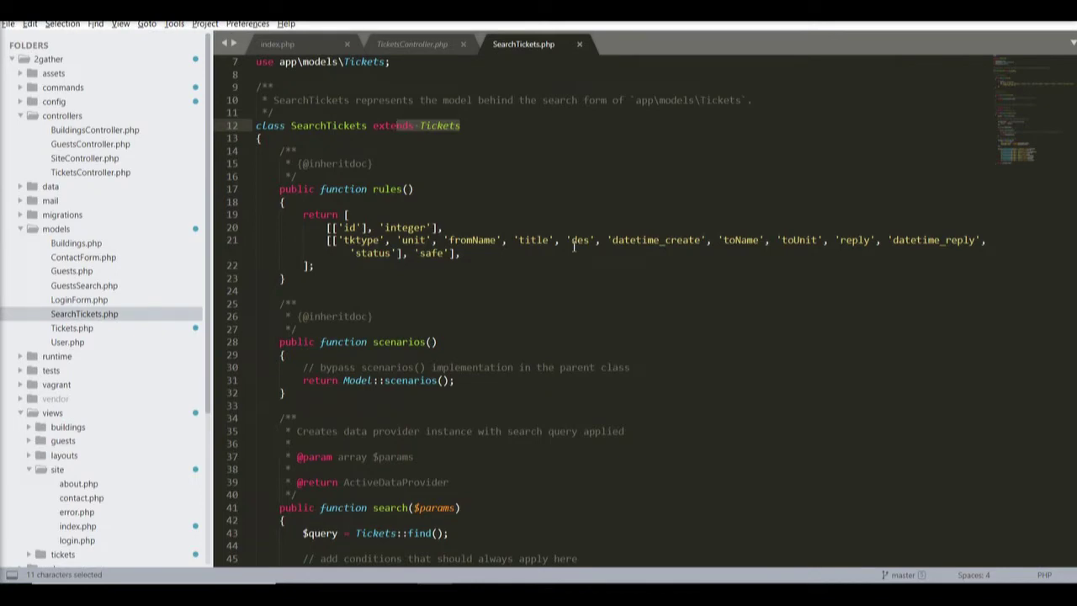
Step: Scroll SearchTickets.php through rules(), scenarios() and search() to the andFilterWhere conditions
scroll(down, 3)
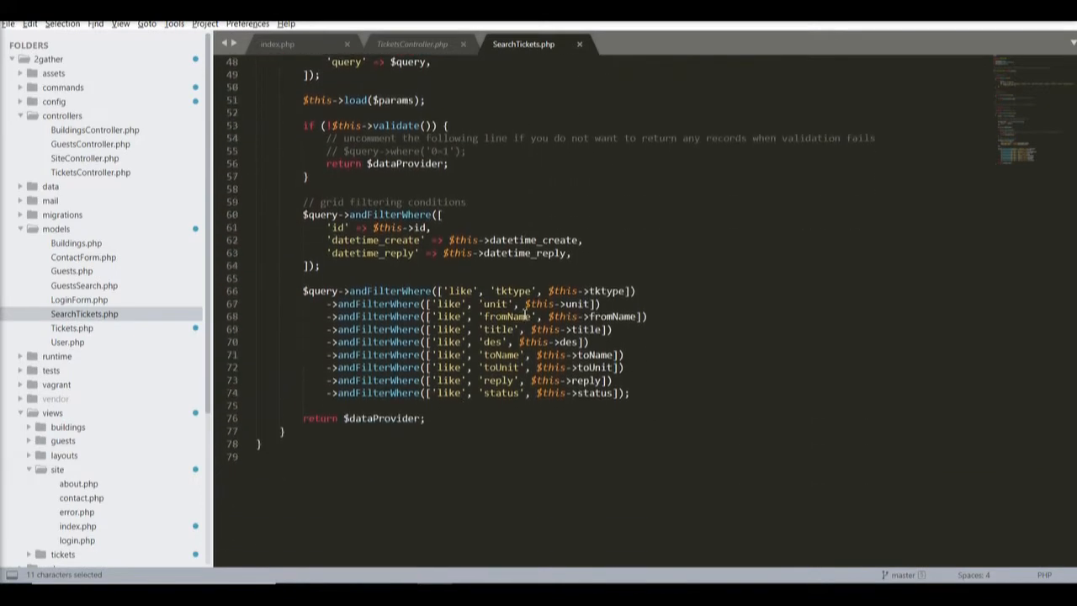
scroll(up, 3)
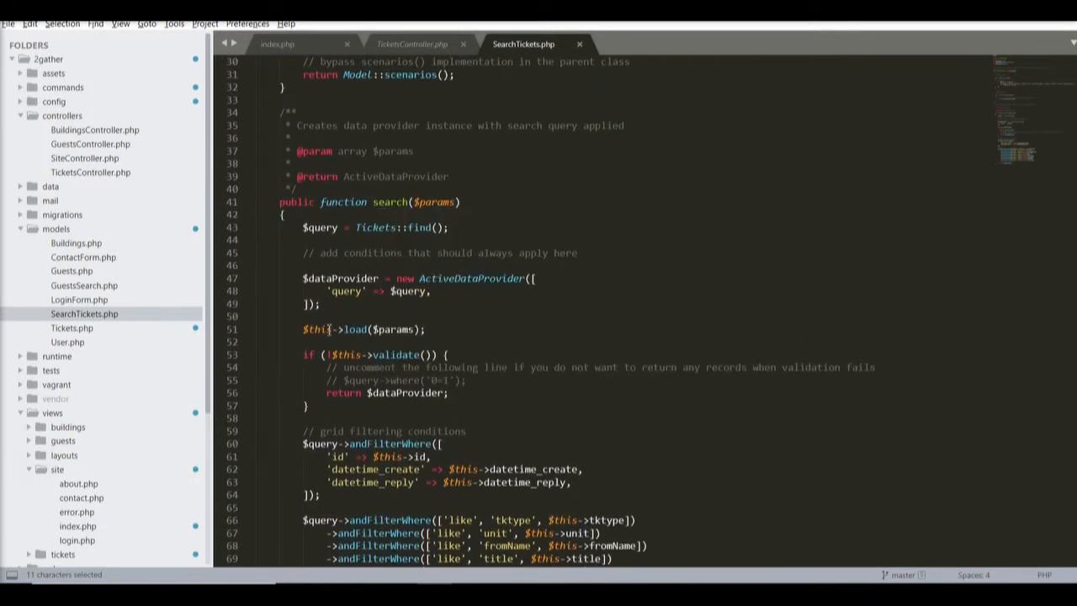
scroll(down, 3)
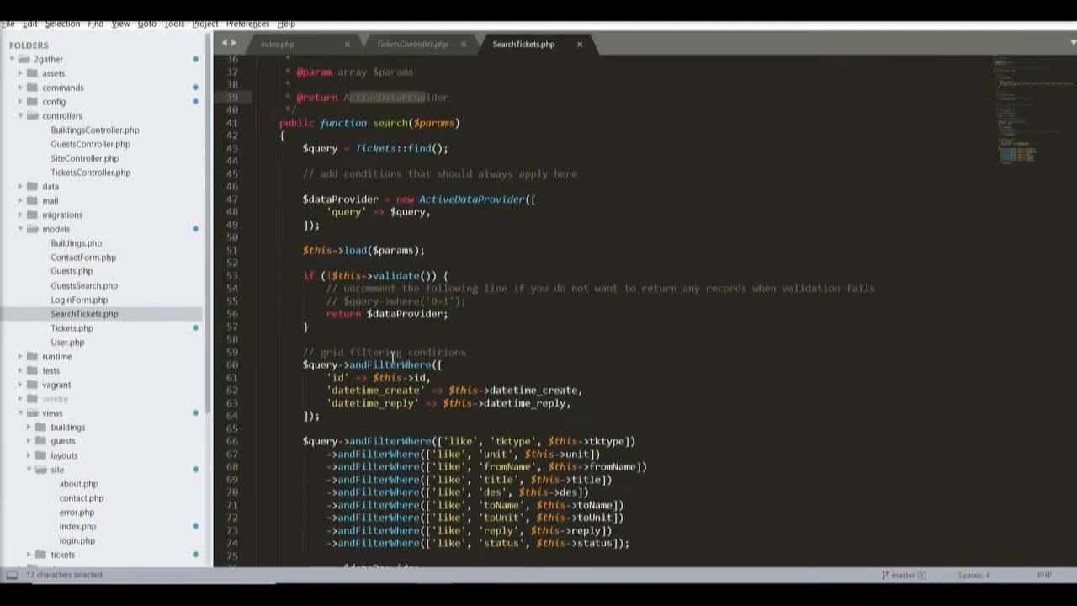
scroll(down, 3)
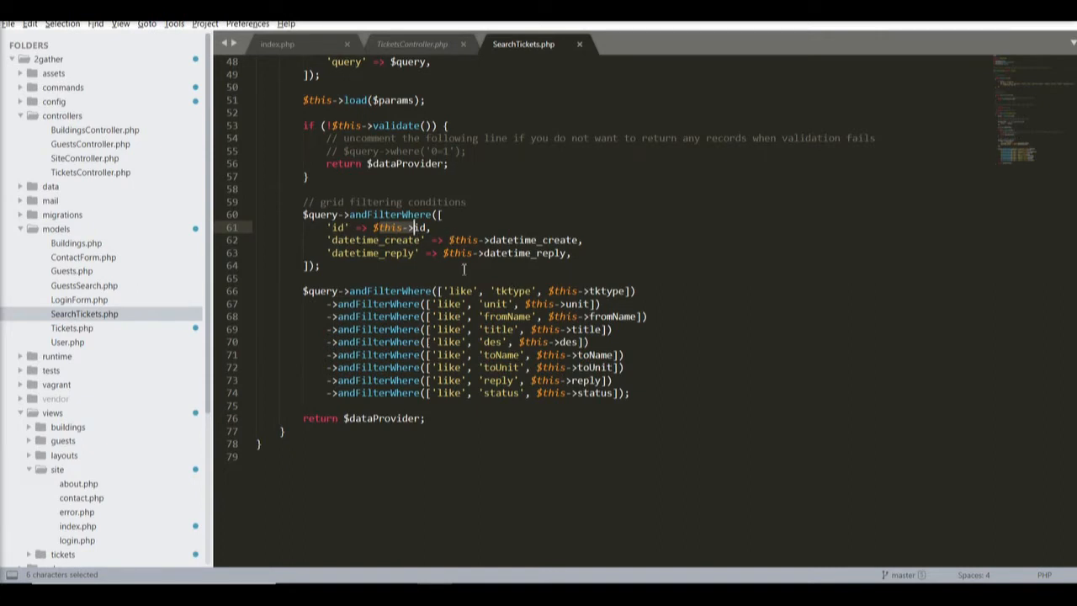
Step: Type a sample SQL select string above the filtering conditions, then delete it with the blank line
click(377, 188)
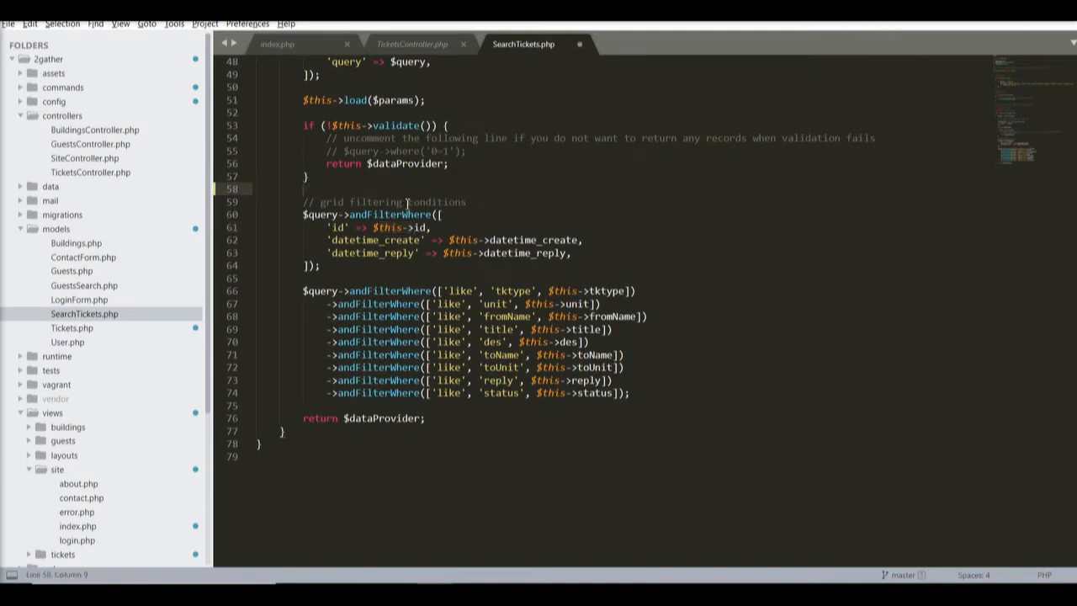
text(select * FR")
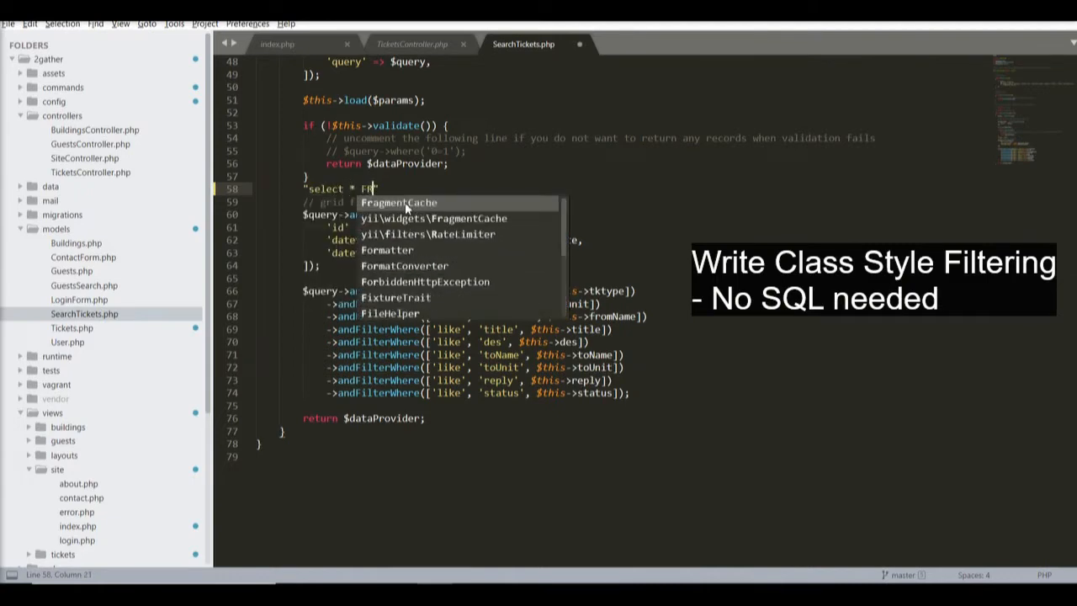
text(ROM blaa w)
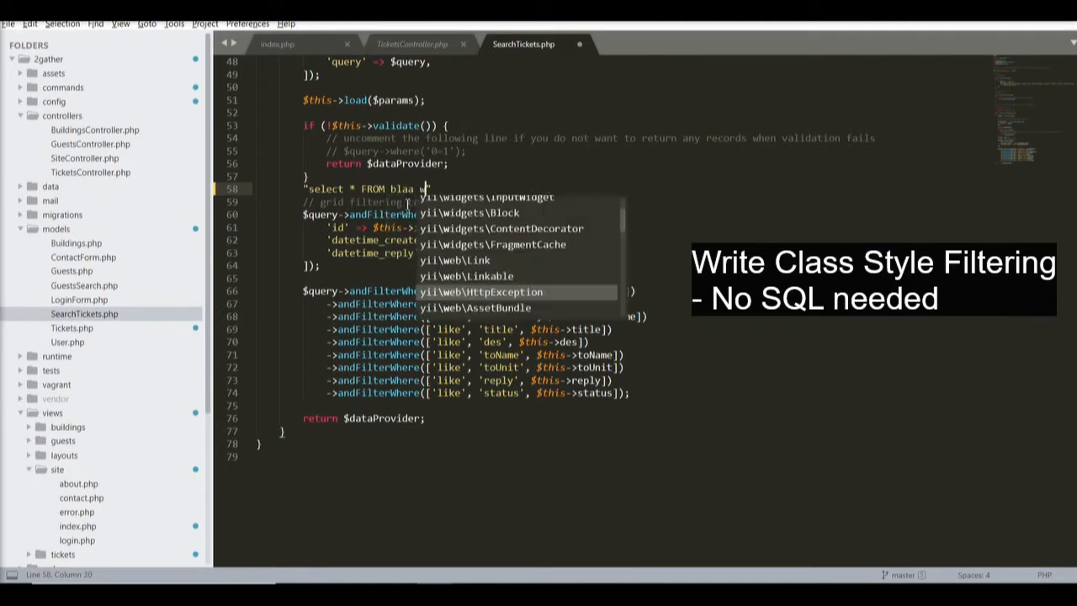
text(here ddf)
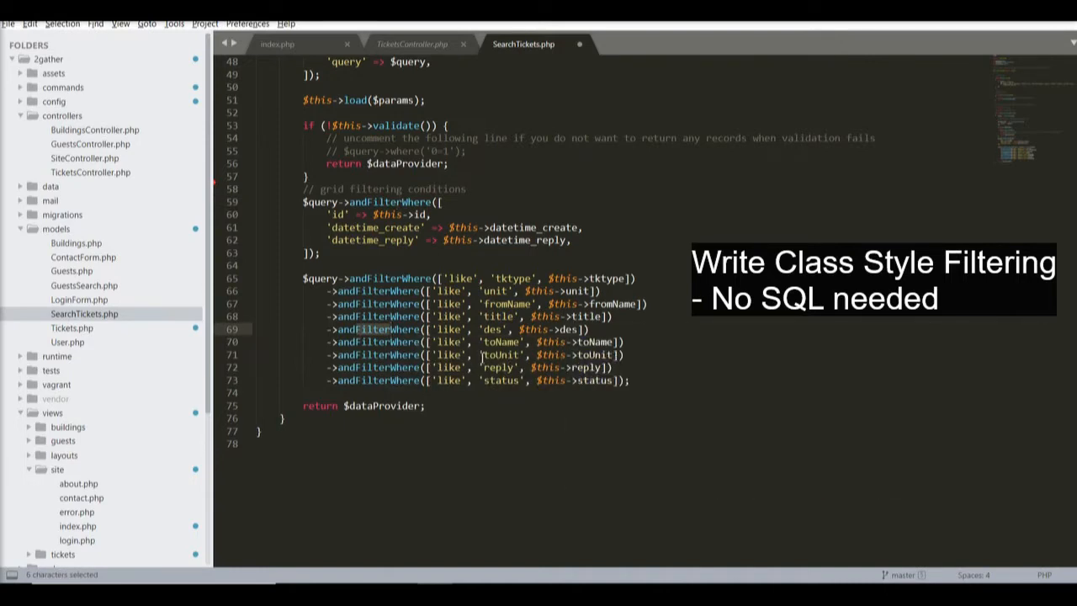
mouse_move(504, 342)
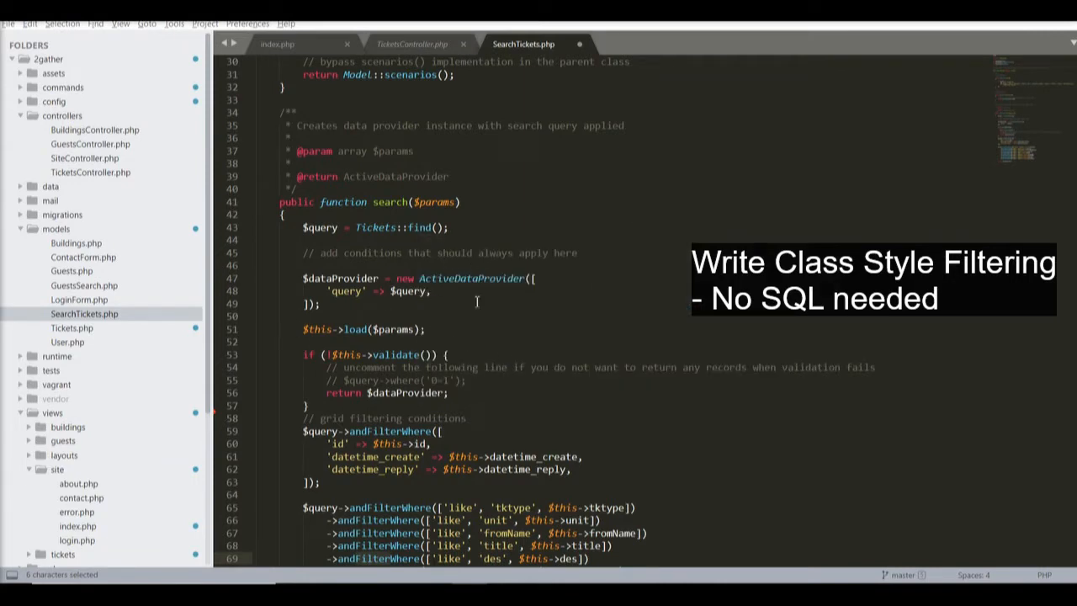
Step: Return to TicketsController.php and scroll through actionCreate, actionReply and actionUpdate
scroll(down, 3)
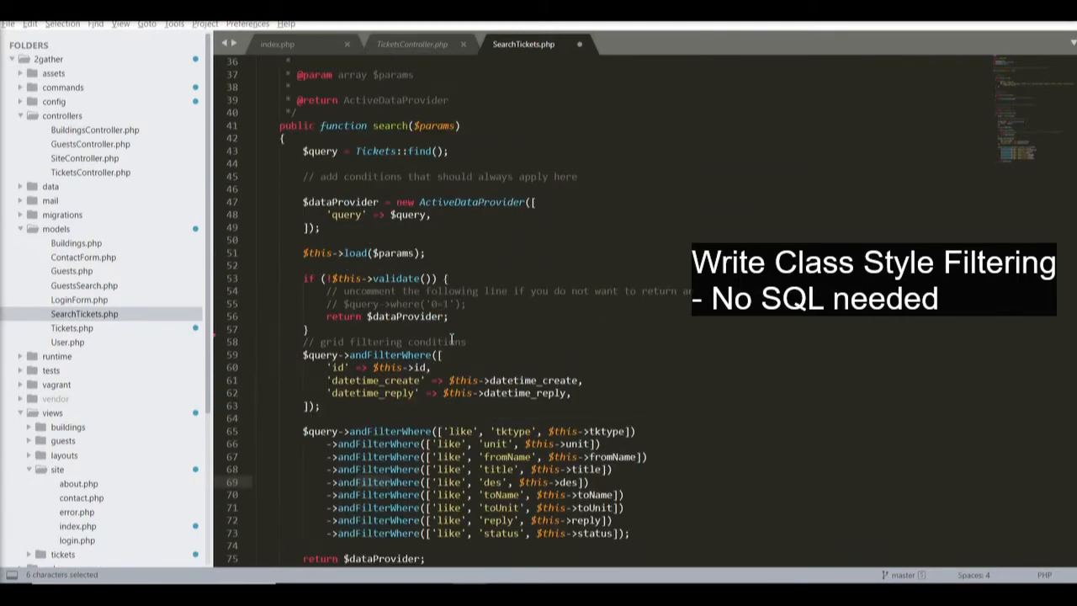
click(415, 43)
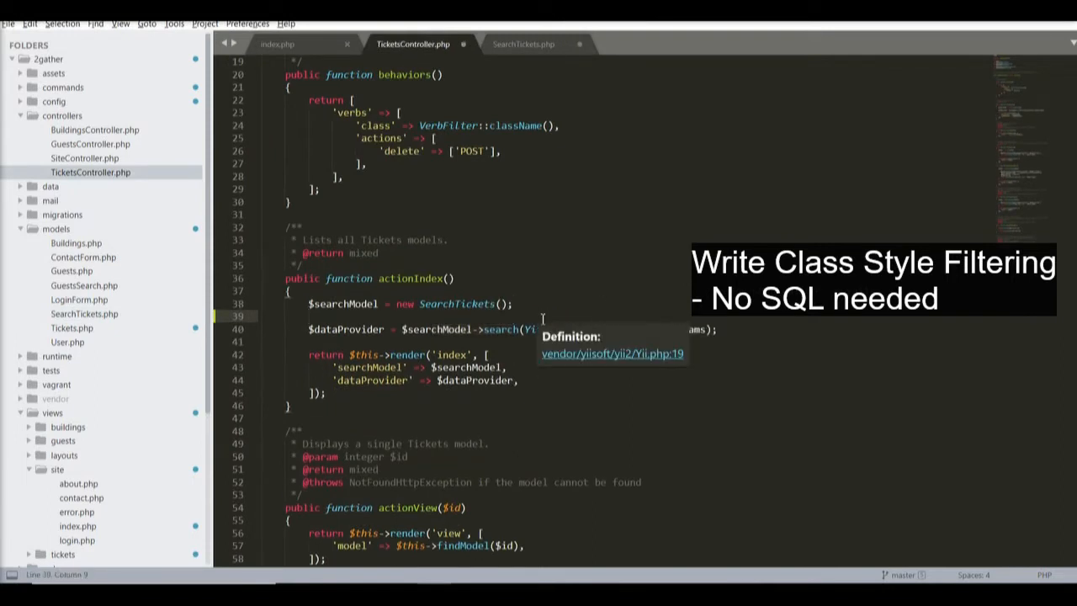
scroll(down, 3)
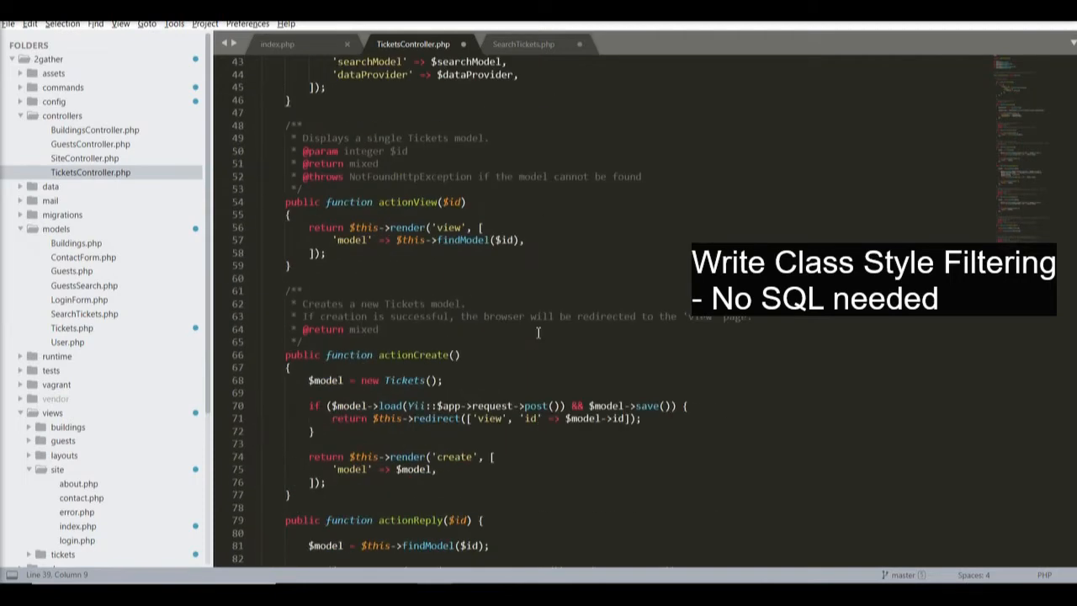
scroll(down, 3)
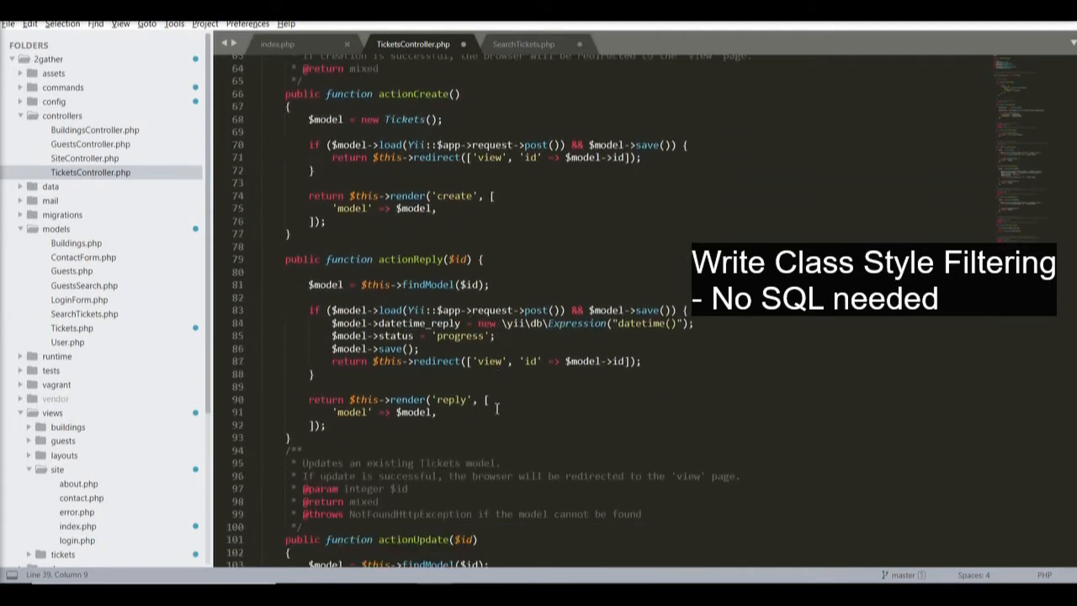
scroll(down, 3)
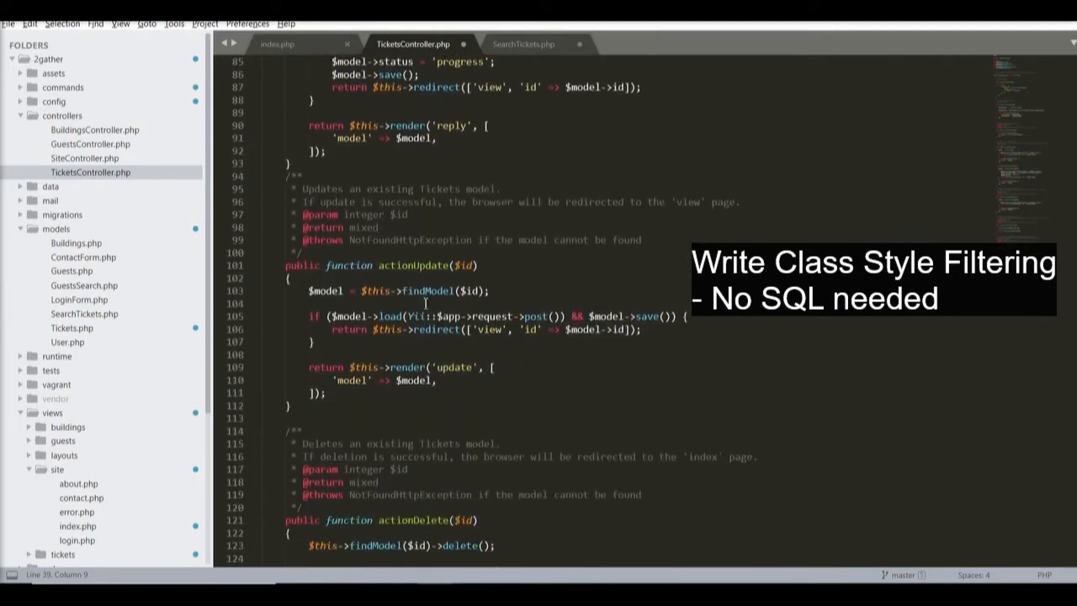
scroll(up, 3)
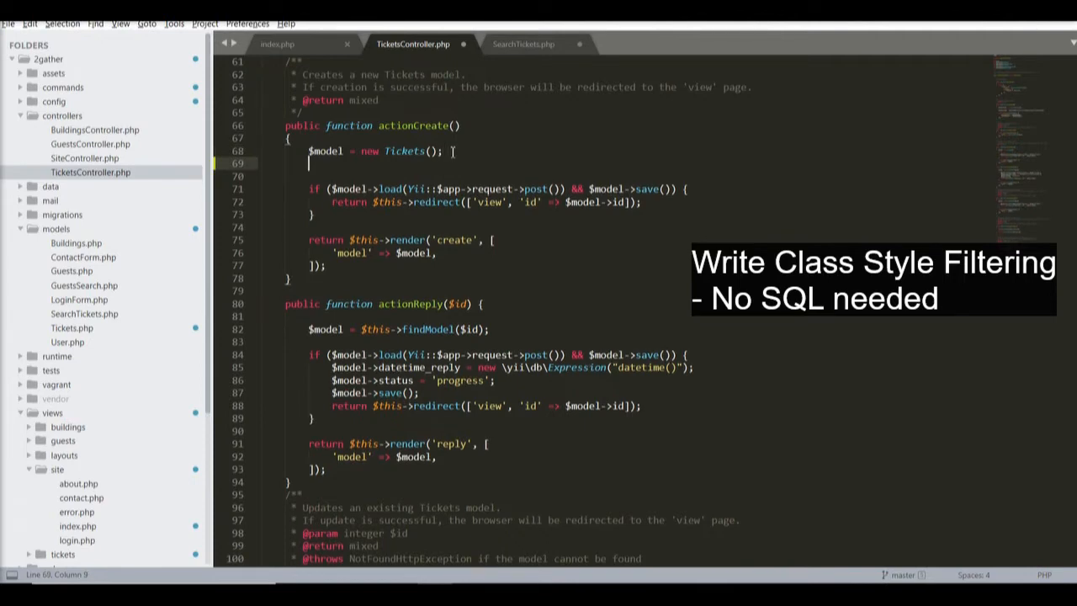
Step: Add '$model->one();' and '$model->all();' on consecutive lines in actionCreate
text($model->)
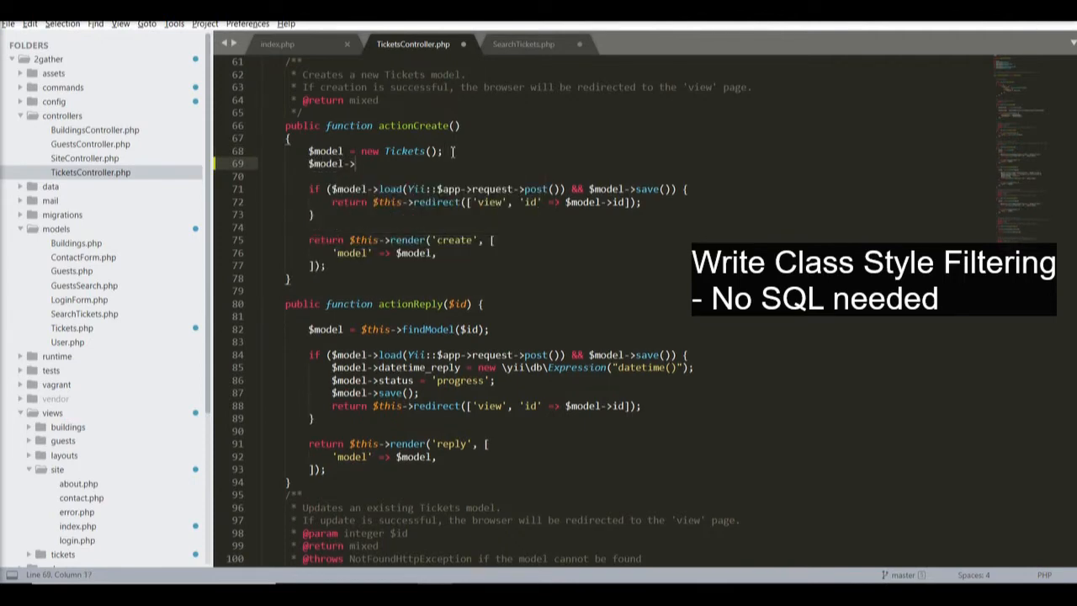
text(one();)
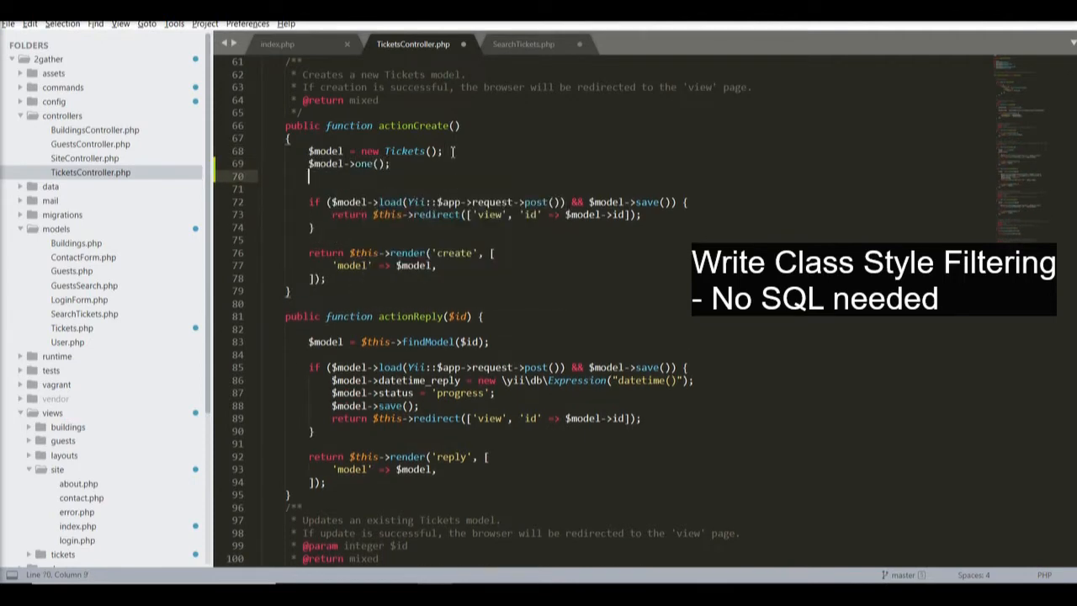
text($model->all();)
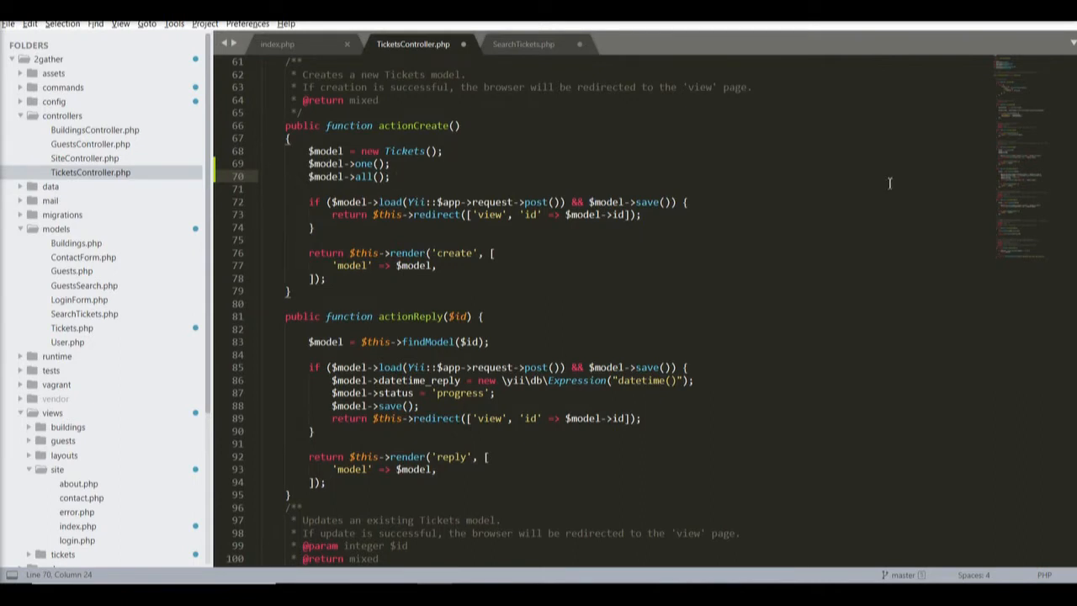
mouse_move(551, 234)
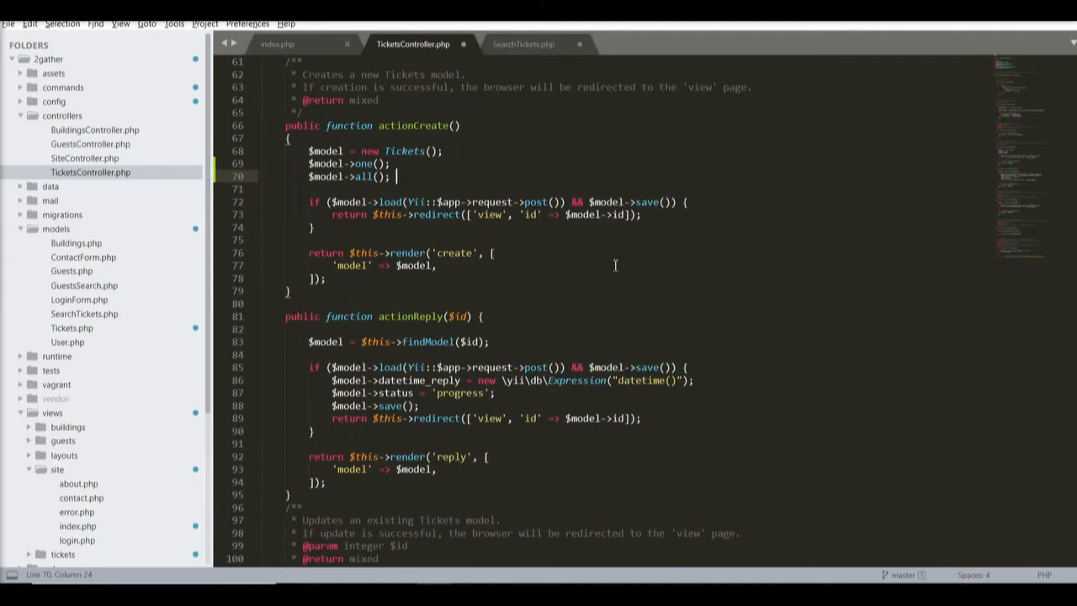
mouse_move(528, 52)
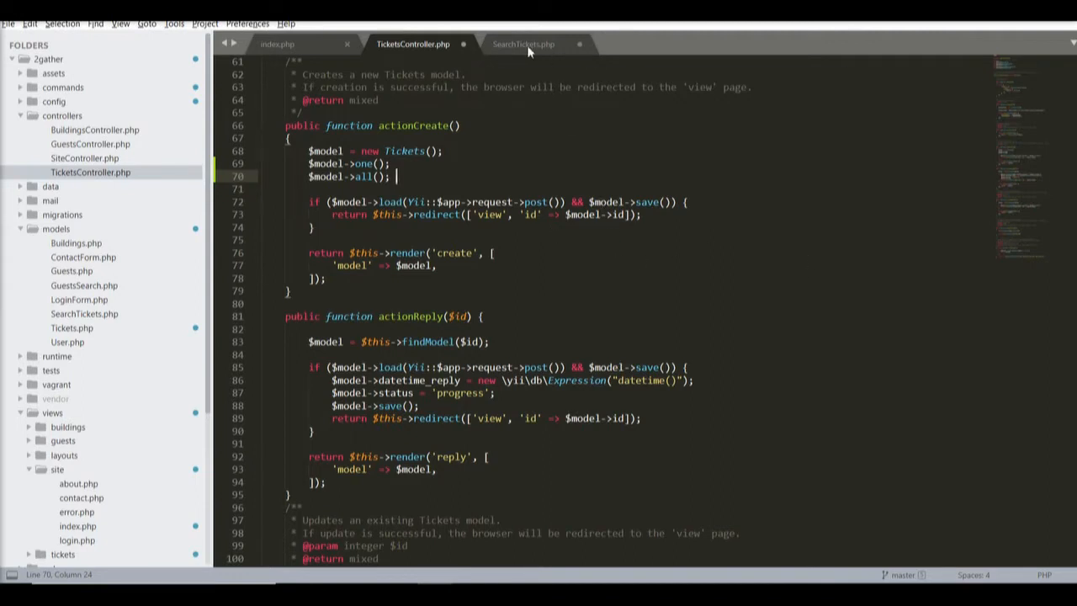
Step: View SearchTickets.php, then Buildings.php and Guests.php from the models folder
click(523, 44)
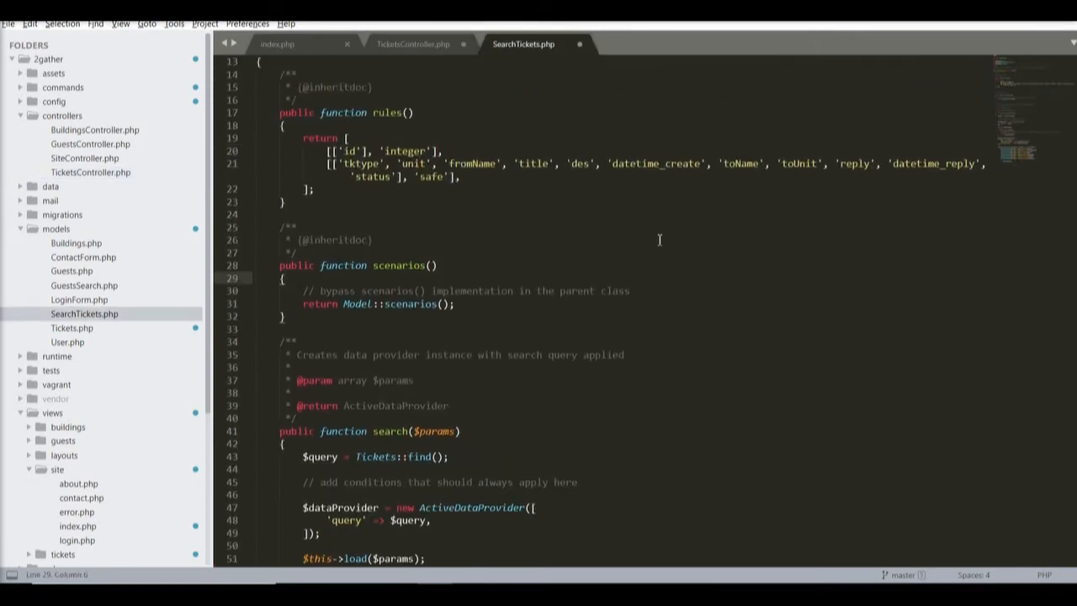
mouse_move(672, 225)
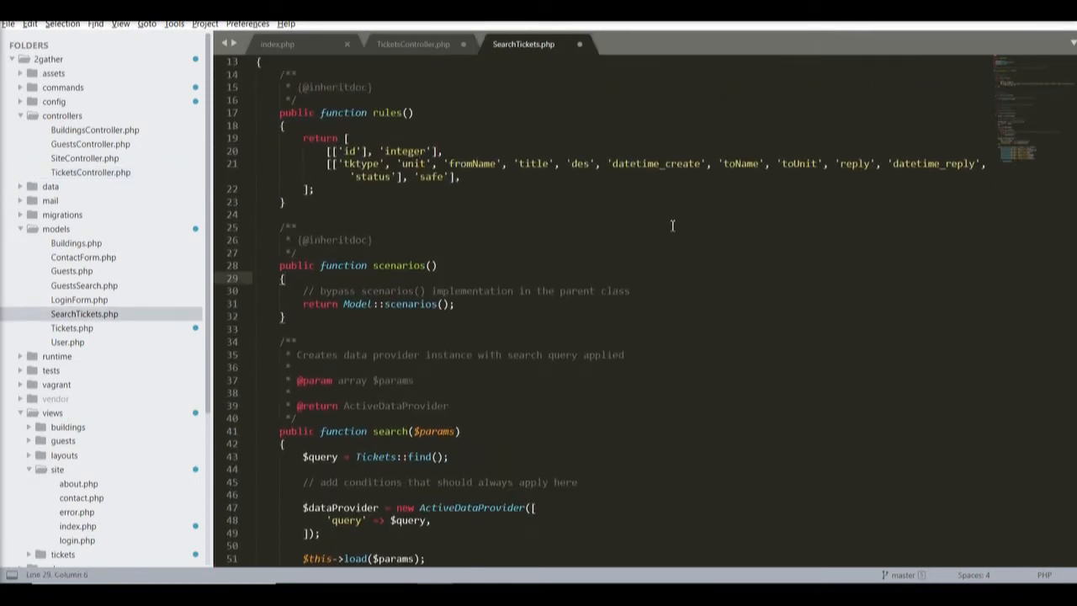
mouse_move(286, 44)
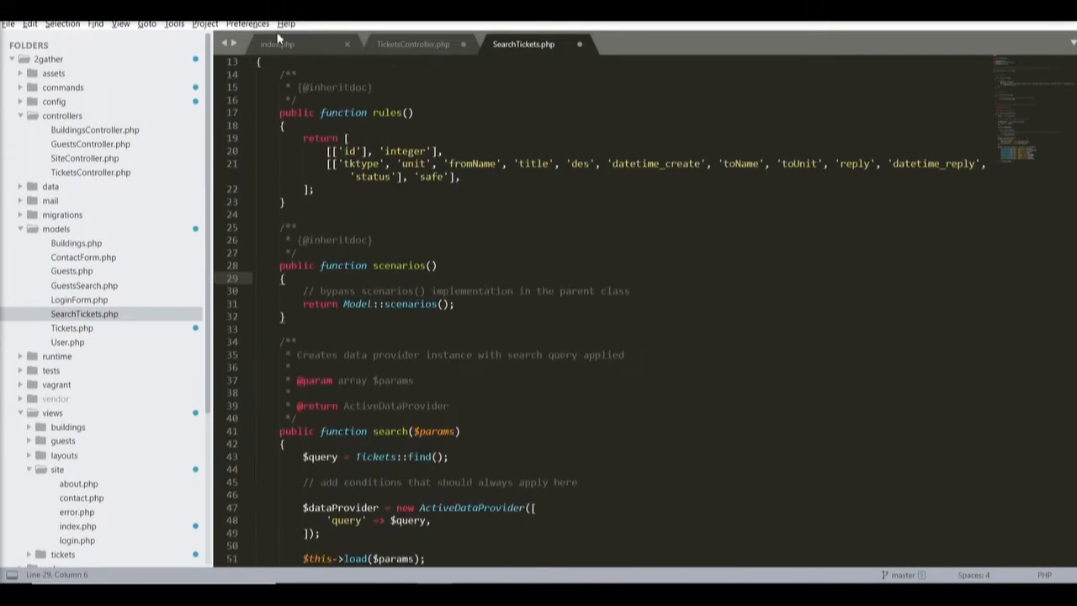
mouse_move(105, 259)
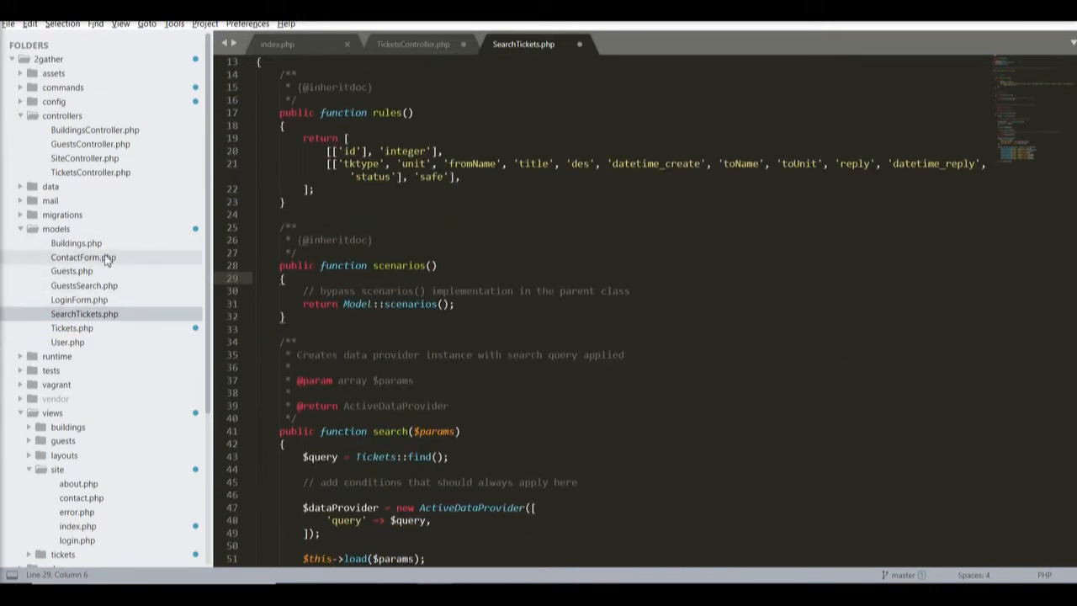
mouse_move(96, 251)
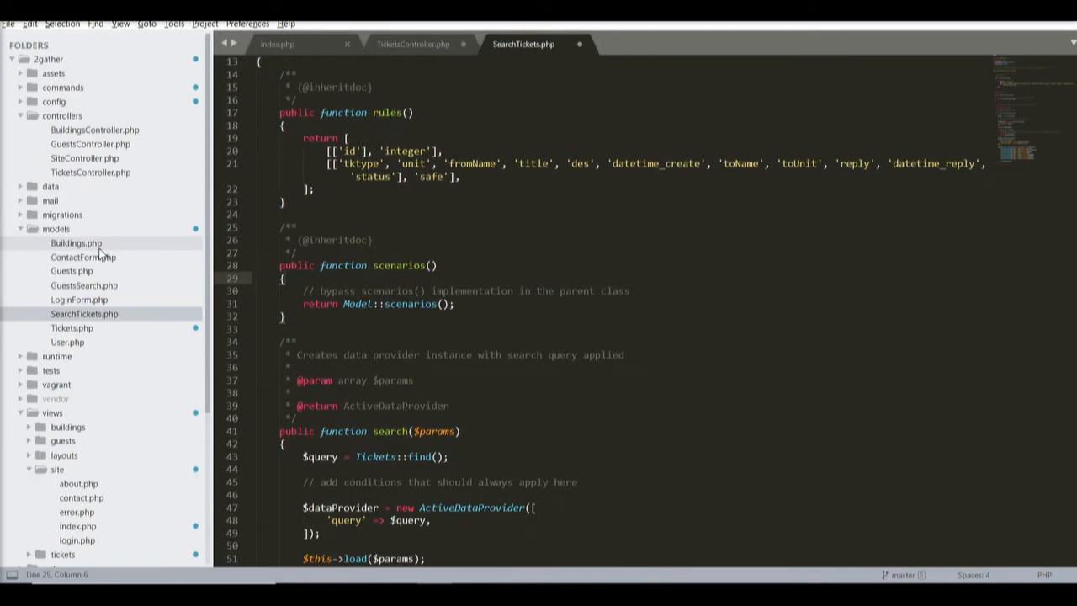
click(76, 242)
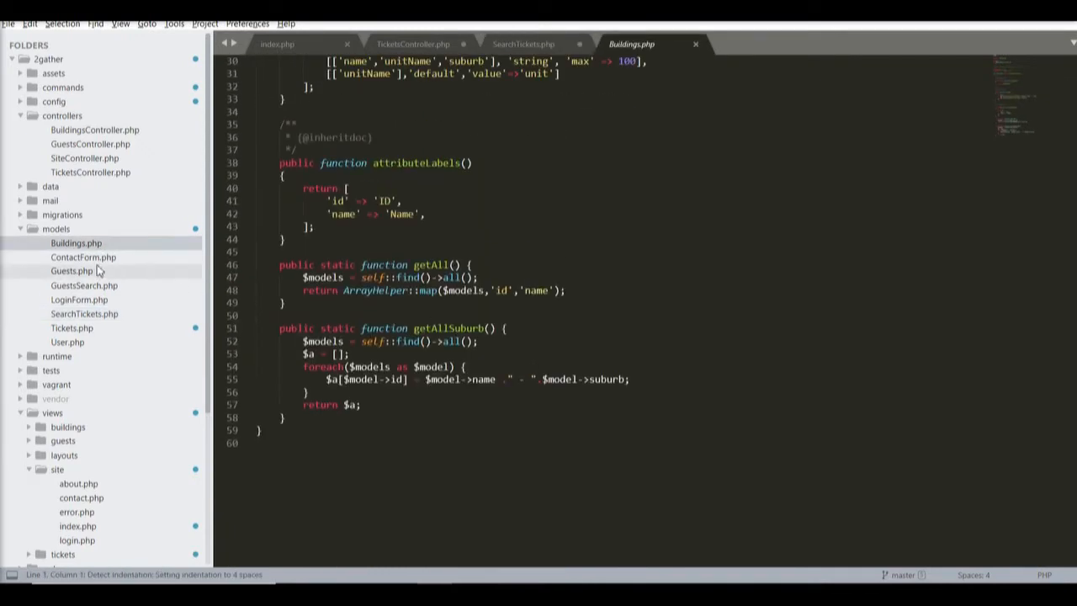
click(71, 271)
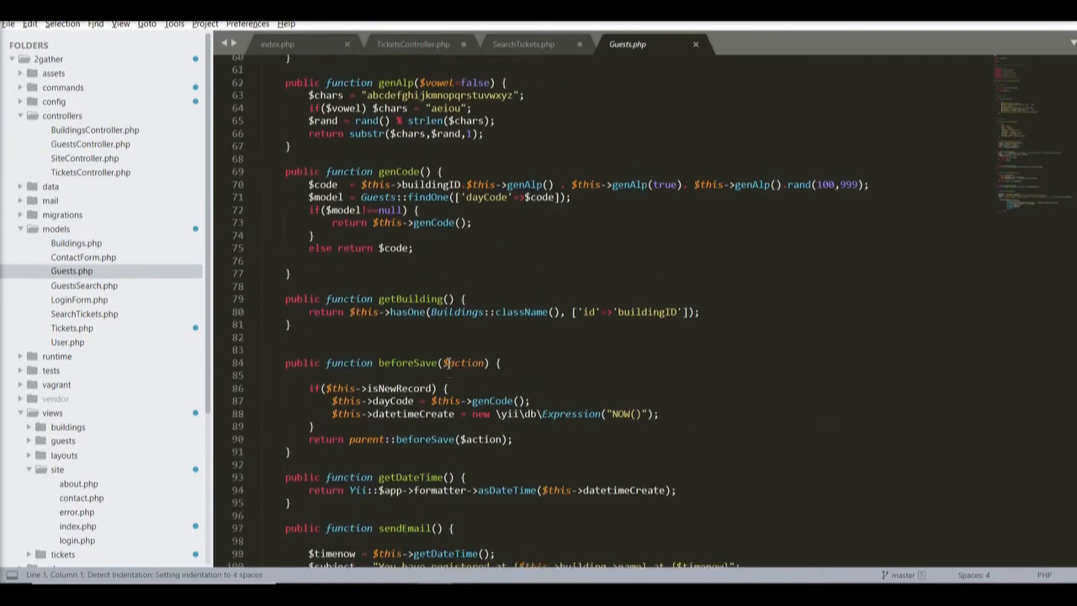
scroll(down, 3)
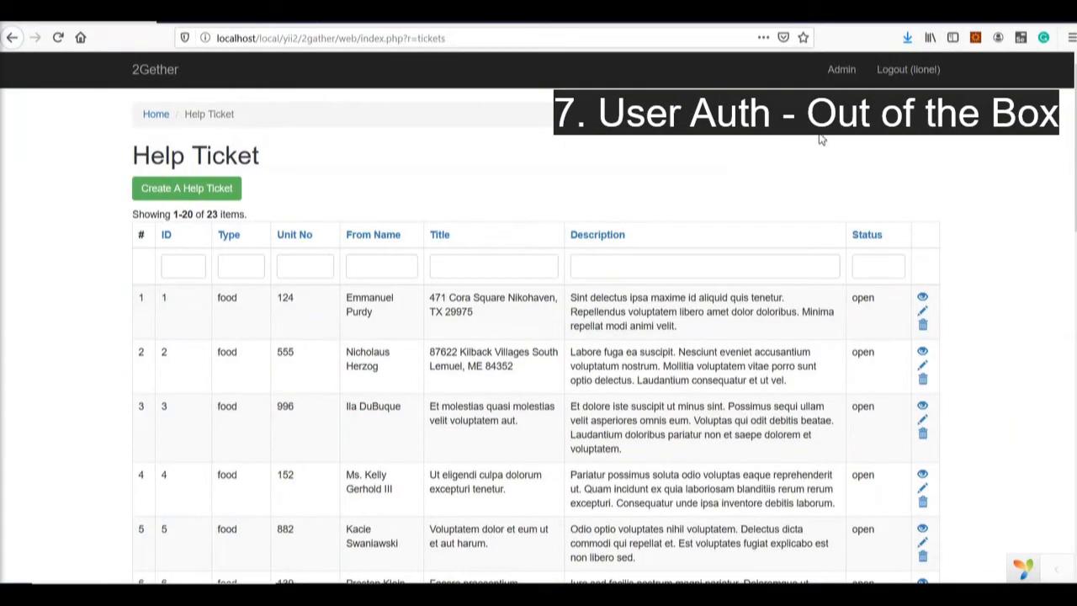
mouse_move(816, 143)
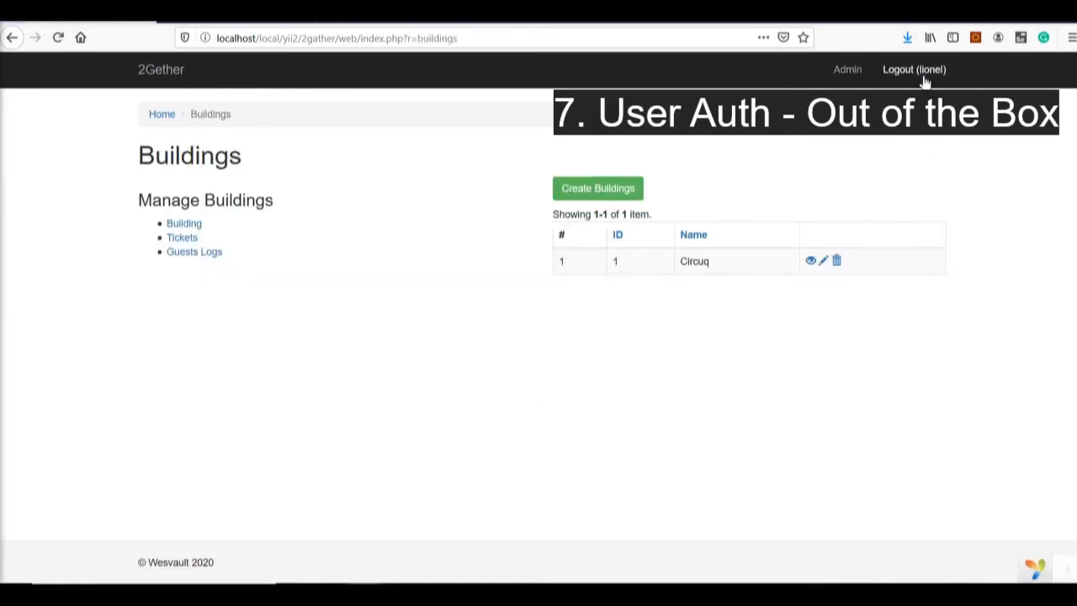
Step: Navigate from the tickets index to the 2Gether Buildings page
click(915, 69)
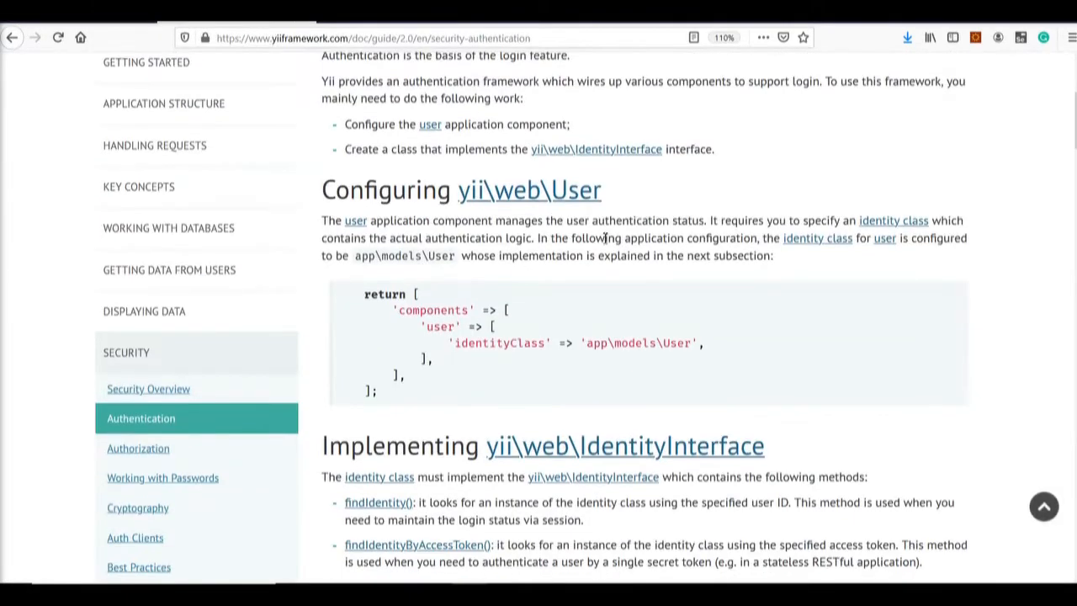
mouse_move(696, 368)
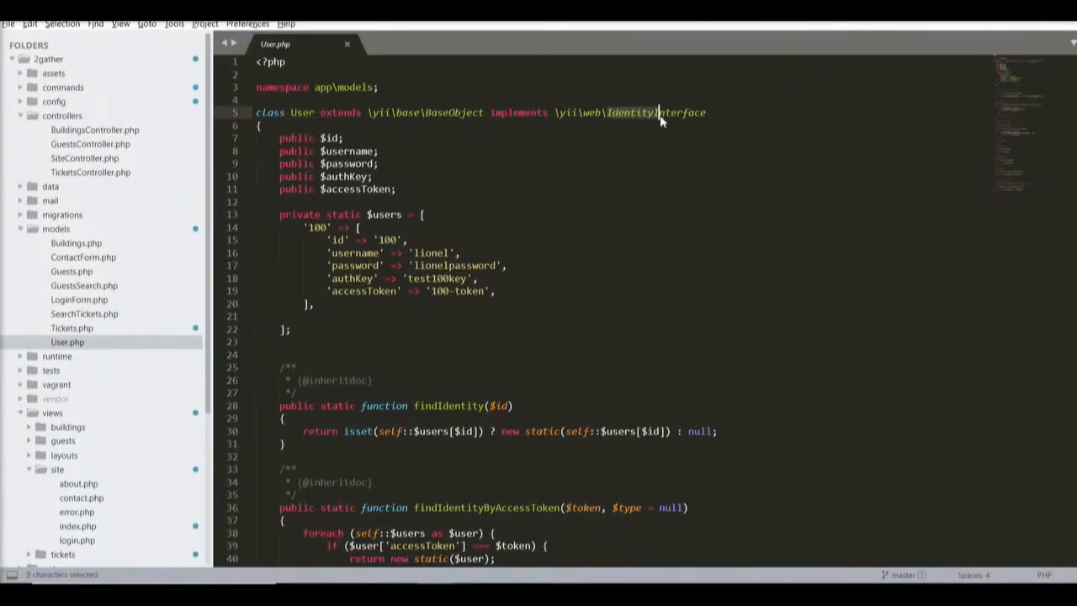
Step: Scroll User.php past the hard-coded users down to findByUsername
scroll(down, 3)
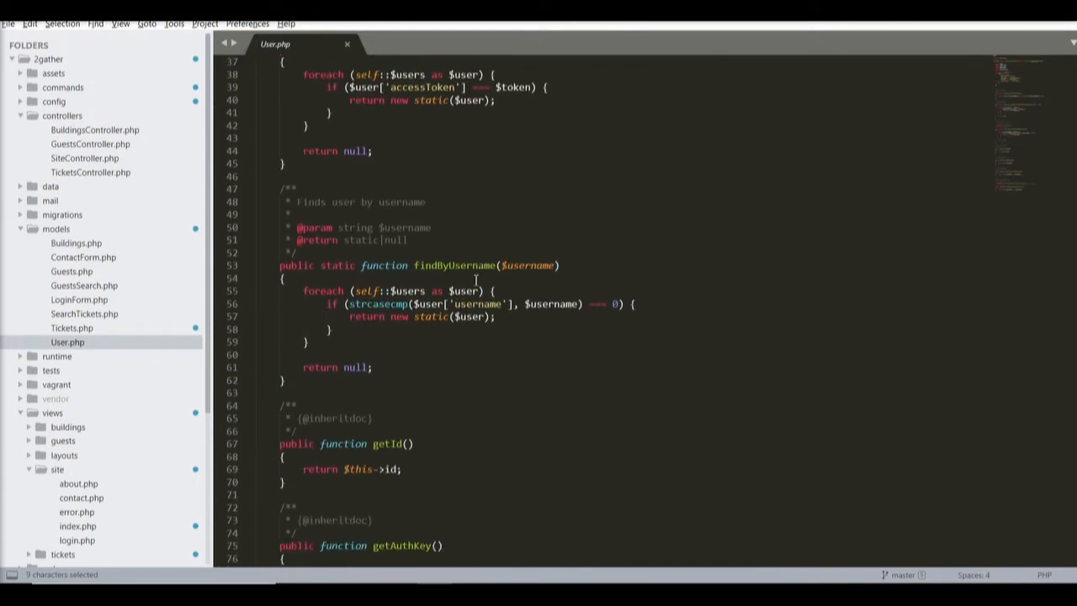
scroll(down, 3)
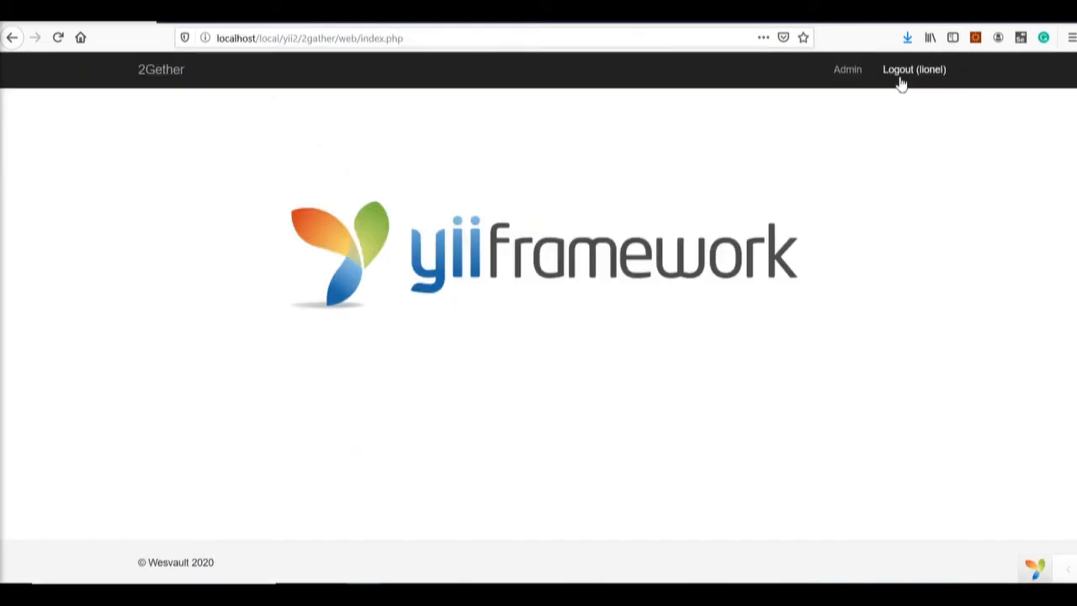
mouse_move(369, 37)
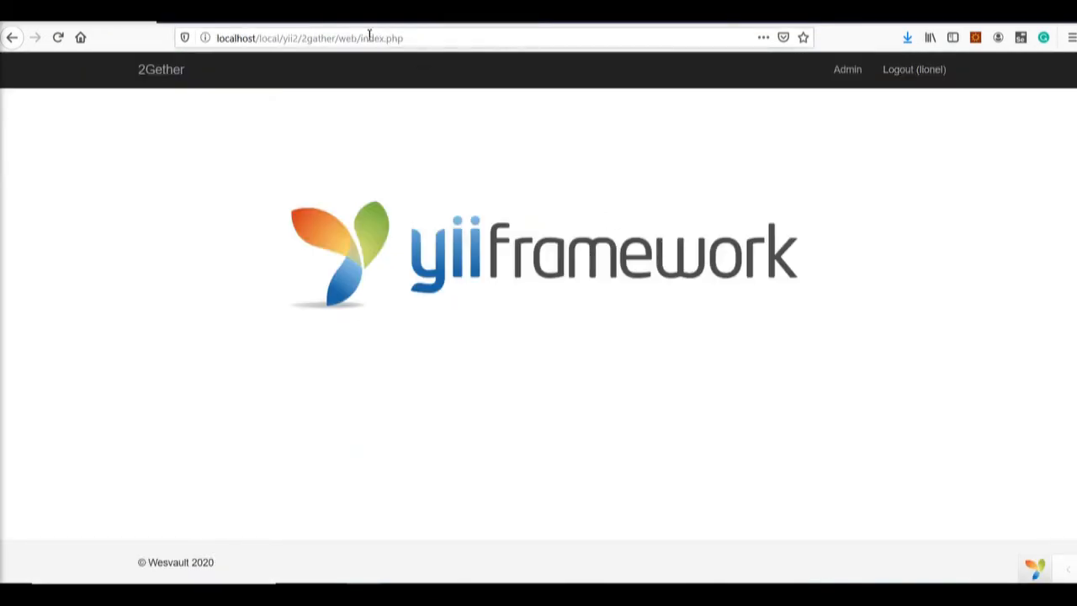
mouse_move(835, 191)
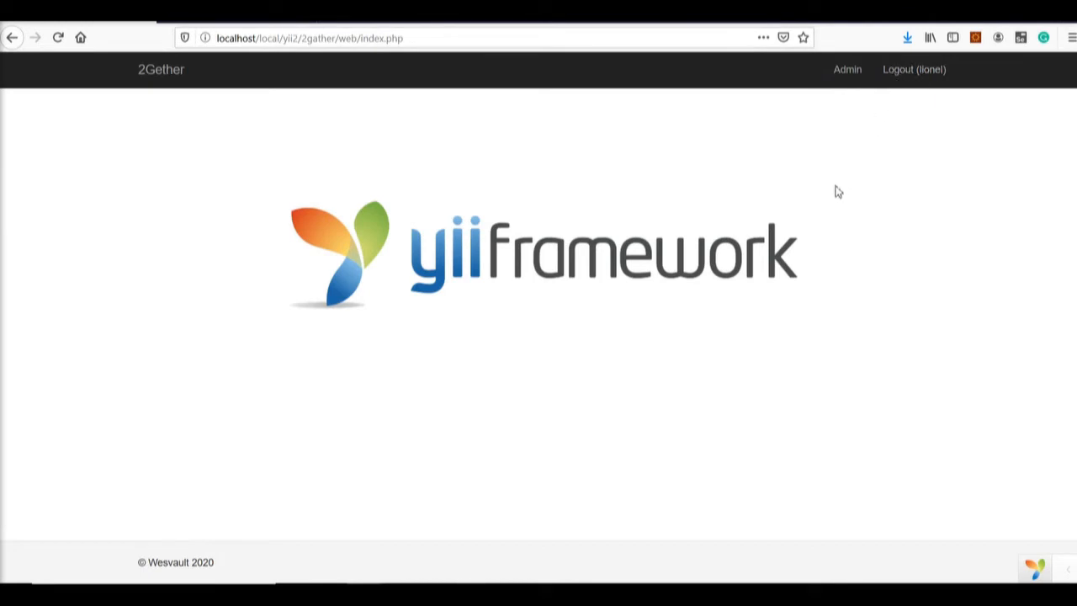
mouse_move(780, 279)
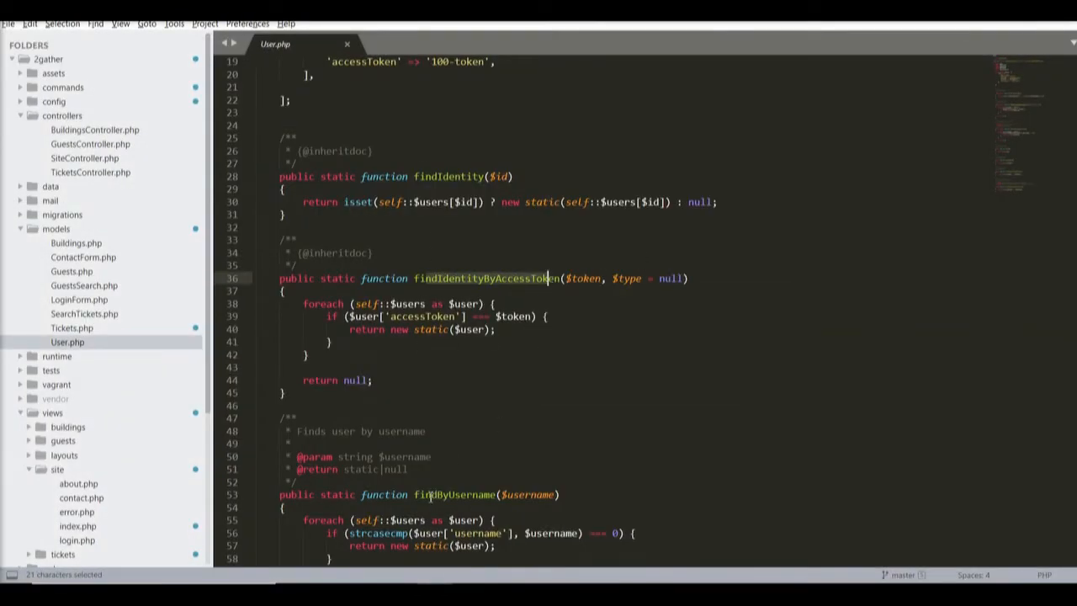
scroll(down, 3)
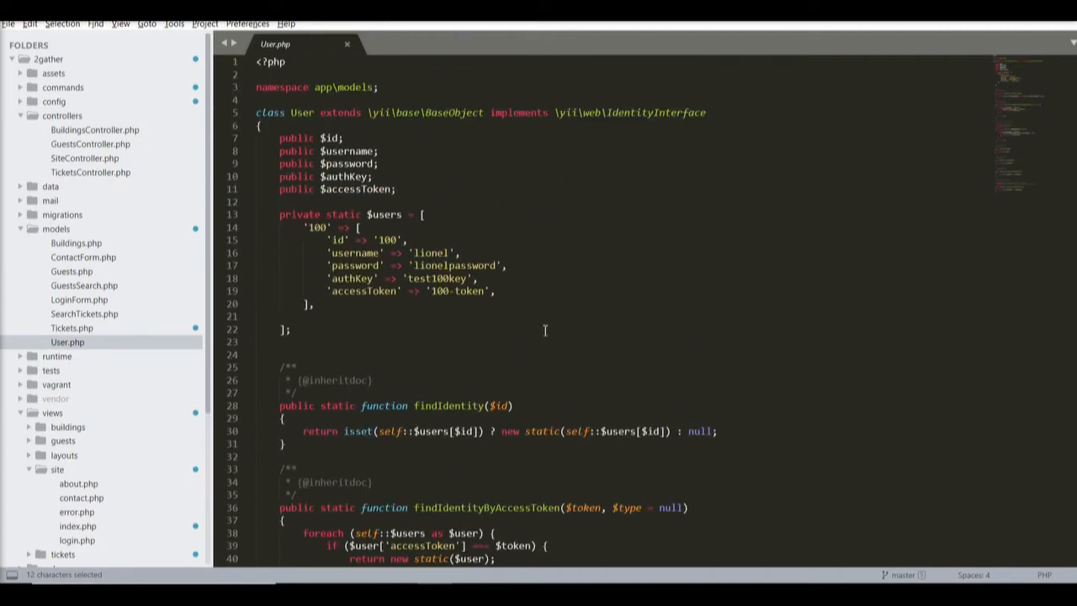
mouse_move(573, 256)
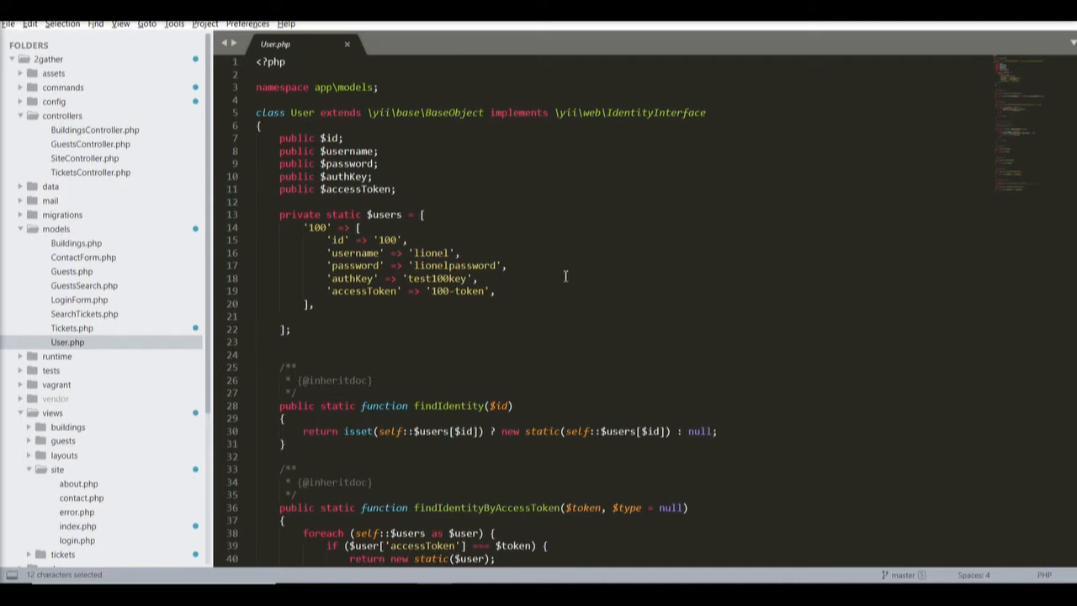
mouse_move(563, 271)
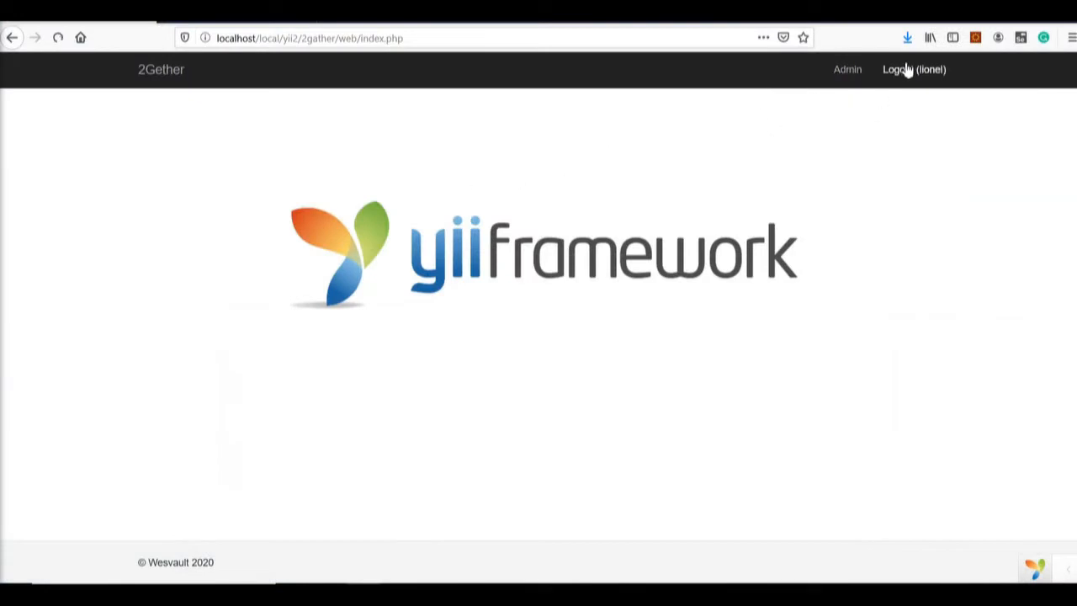
Step: Log out, then submit the Login form empty to show 'Username cannot be blank'
click(915, 69)
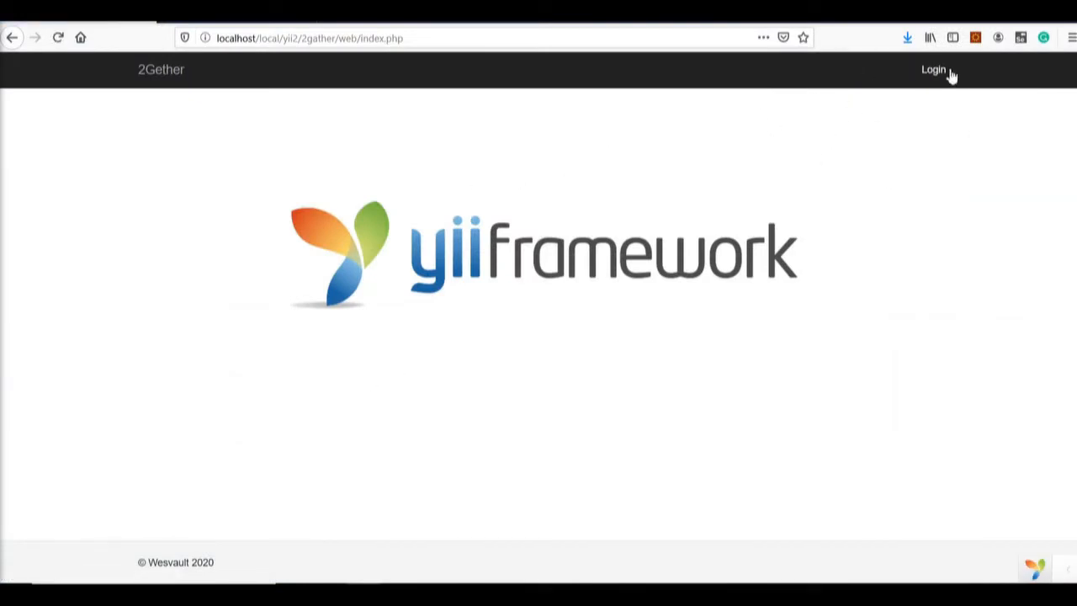
click(932, 69)
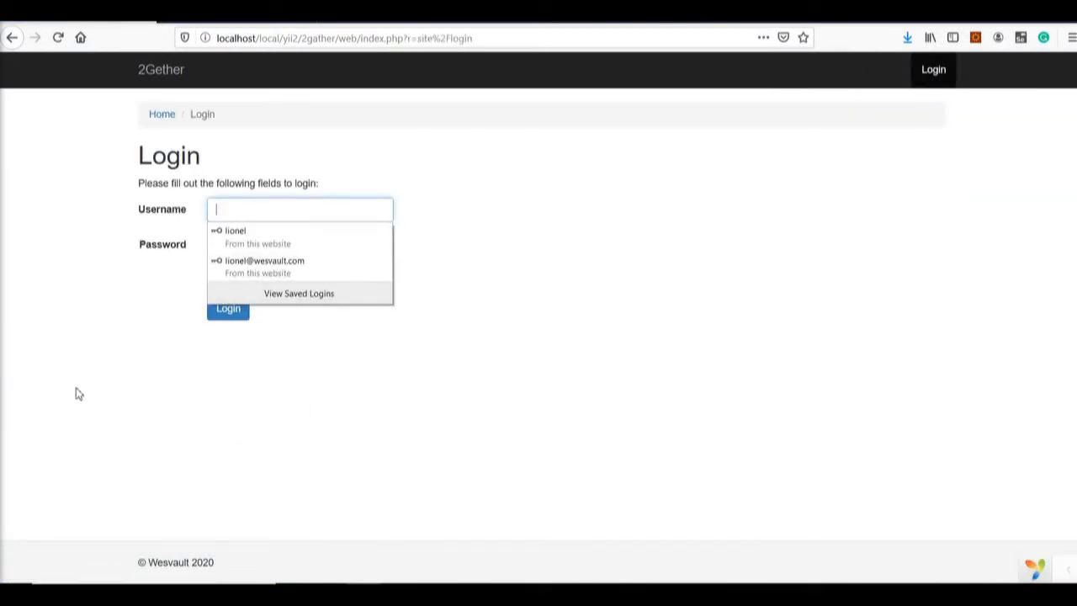
click(227, 308)
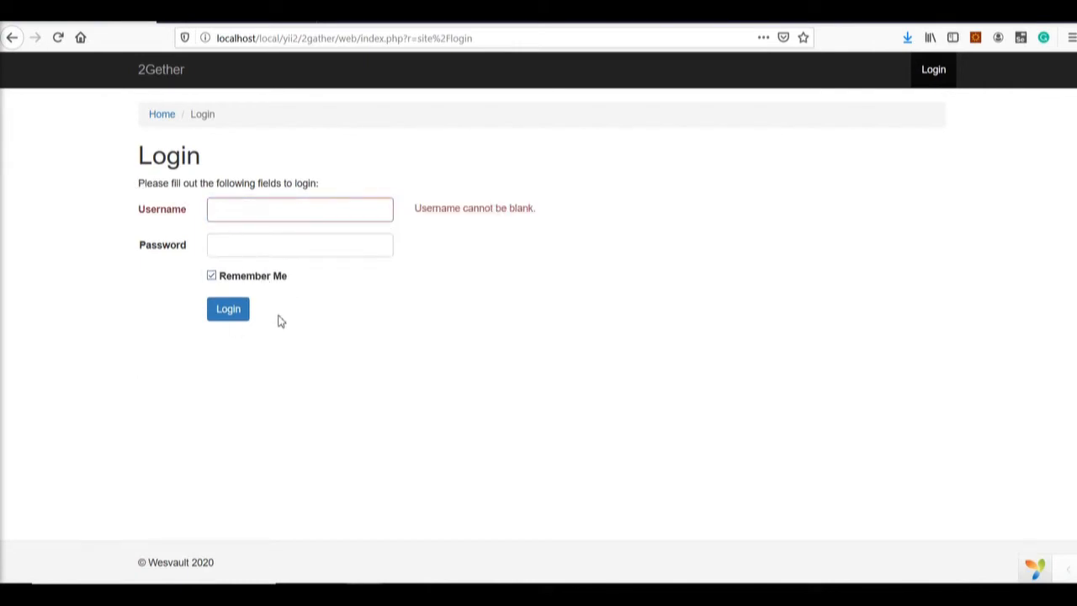
mouse_move(281, 322)
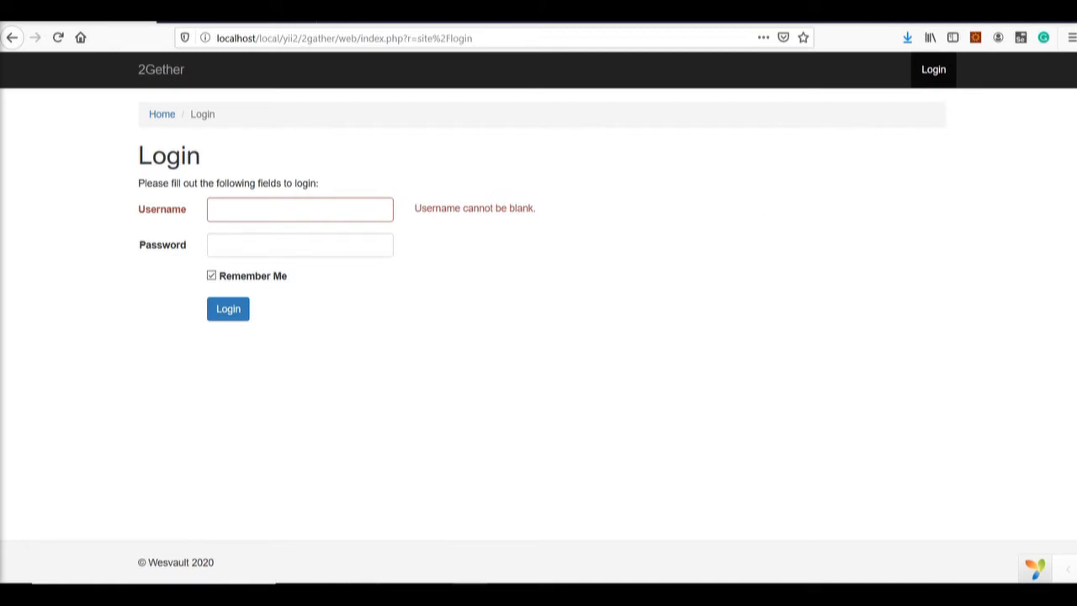
mouse_move(234, 276)
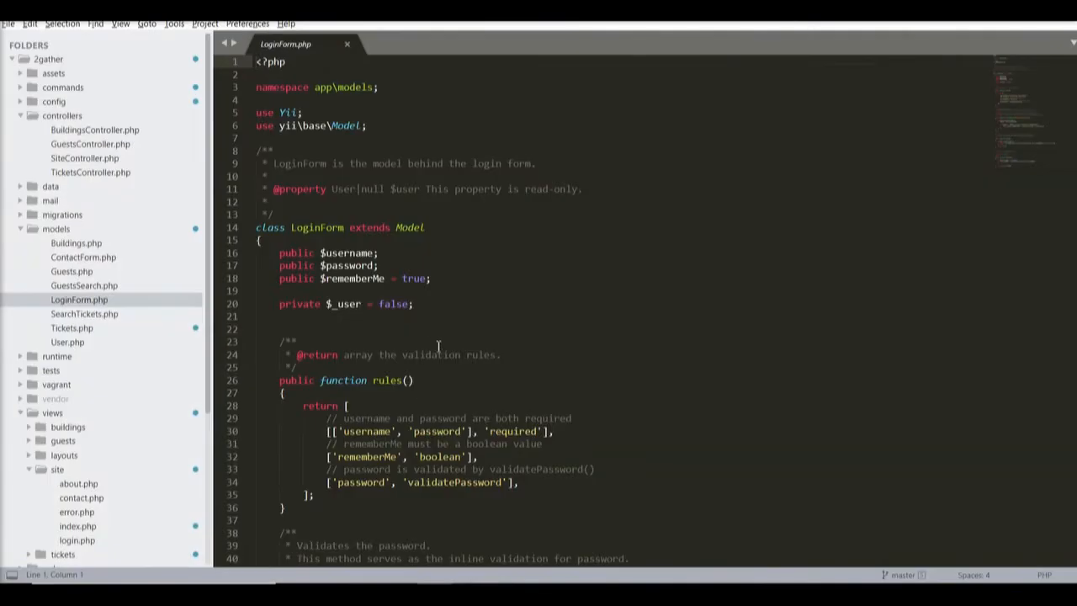
Step: Scroll past LoginForm's validation rules and open User.php from the models folder
scroll(down, 3)
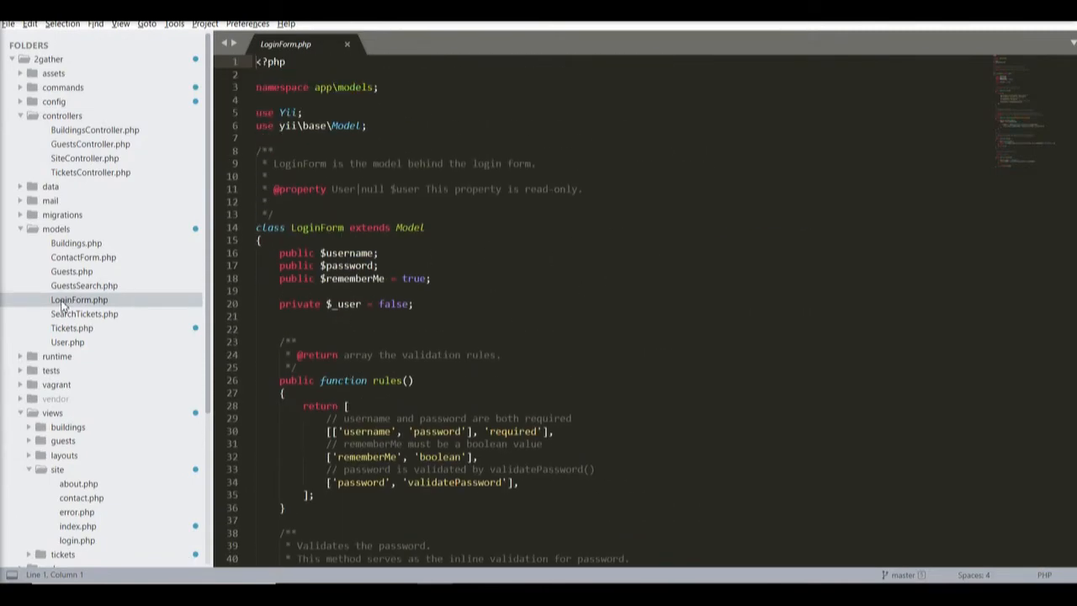
click(67, 341)
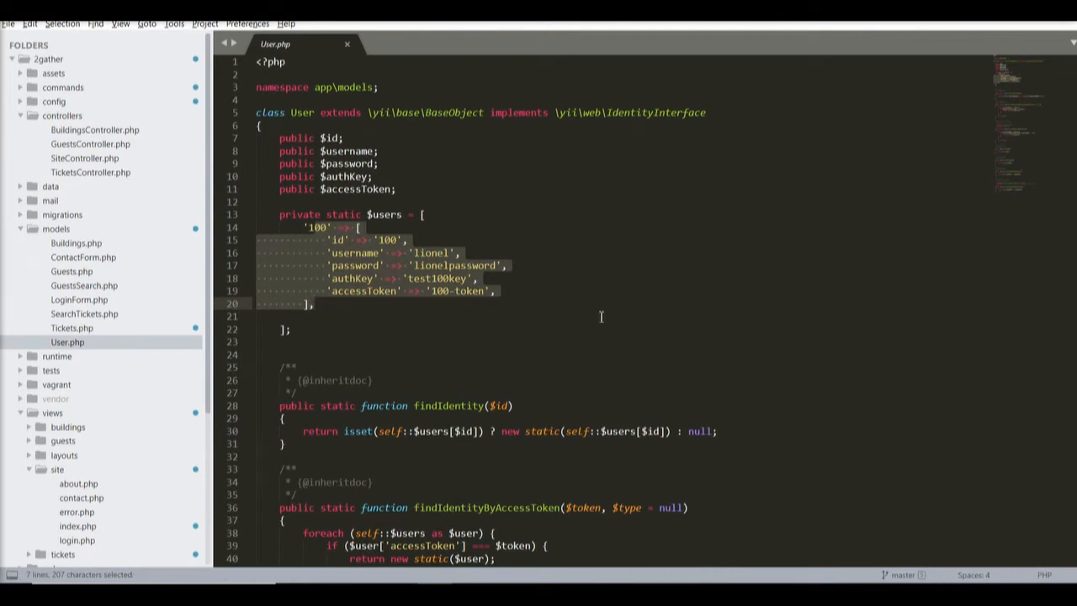
mouse_move(600, 317)
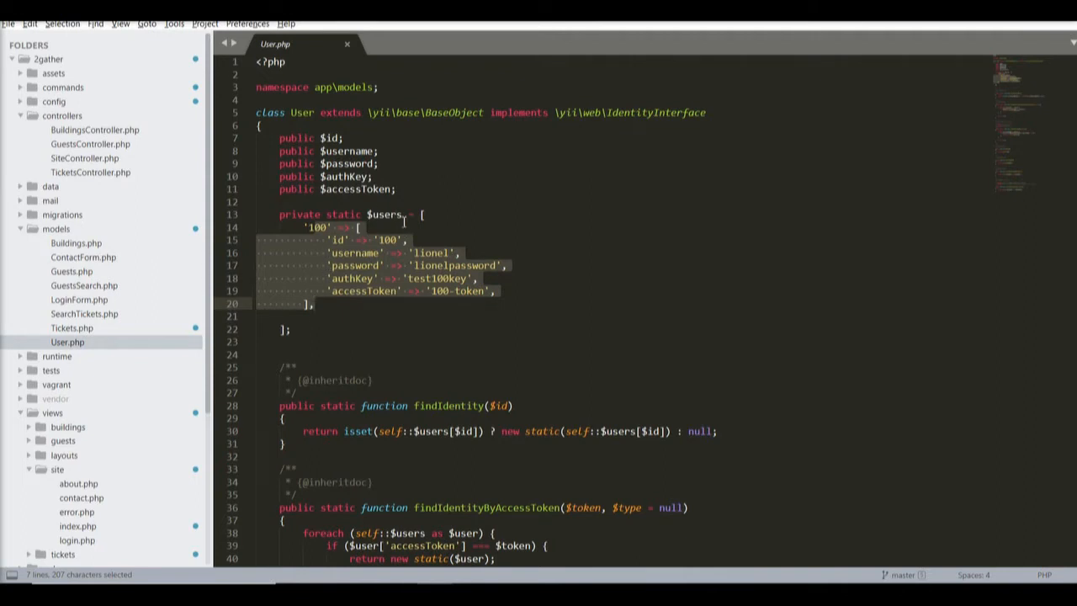
scroll(down, 3)
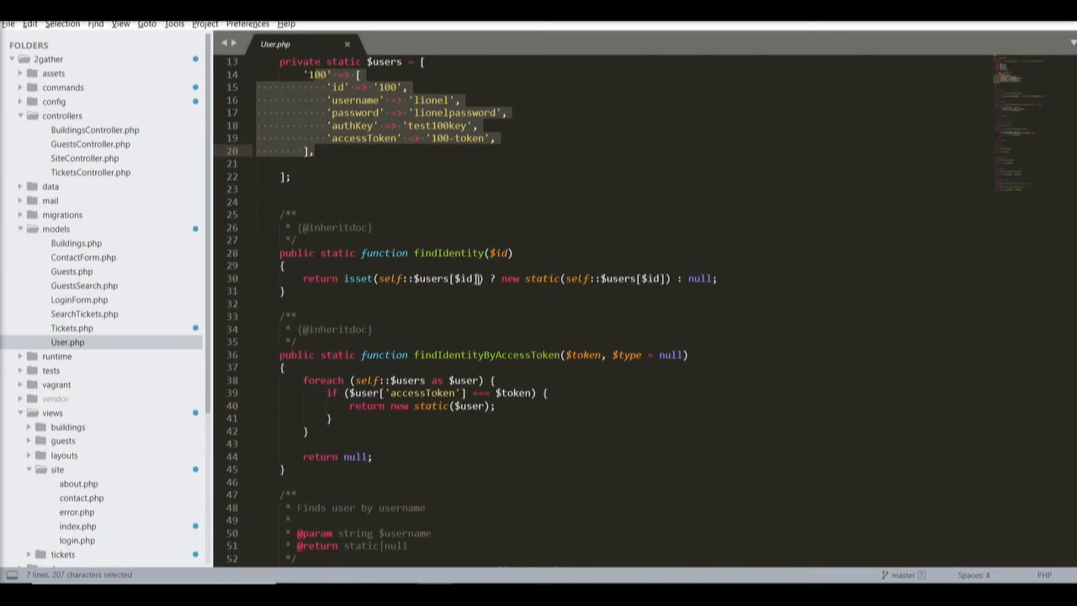
mouse_move(664, 342)
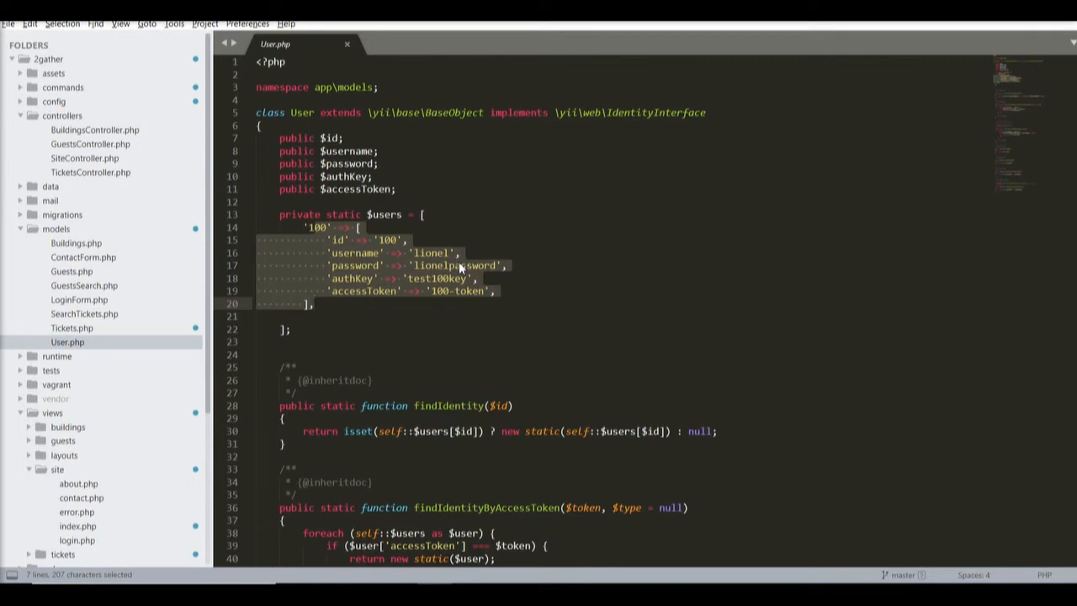
click(391, 303)
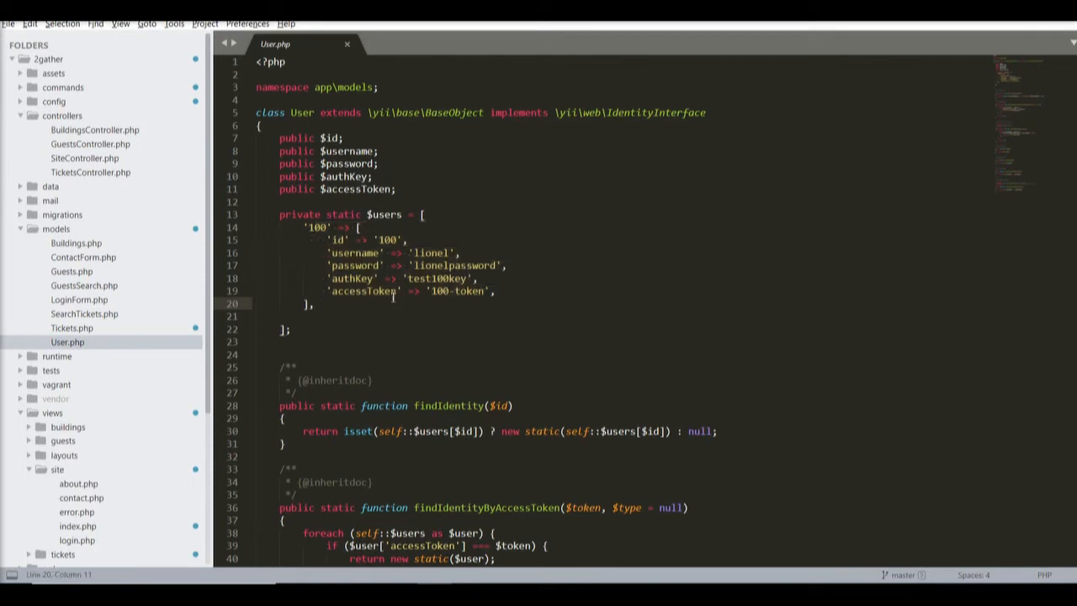
scroll(down, 3)
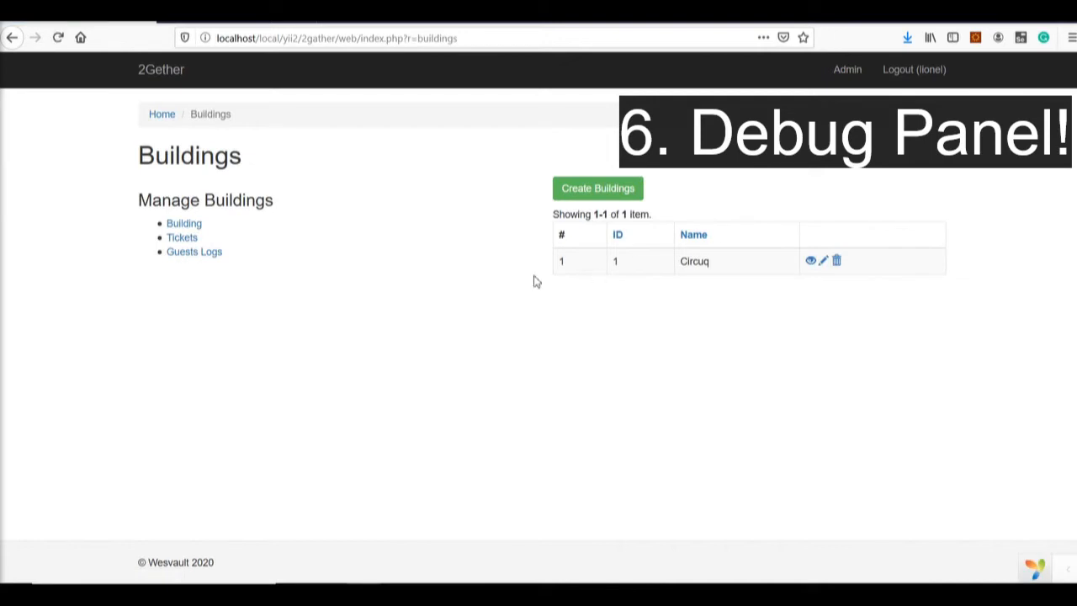
mouse_move(187, 243)
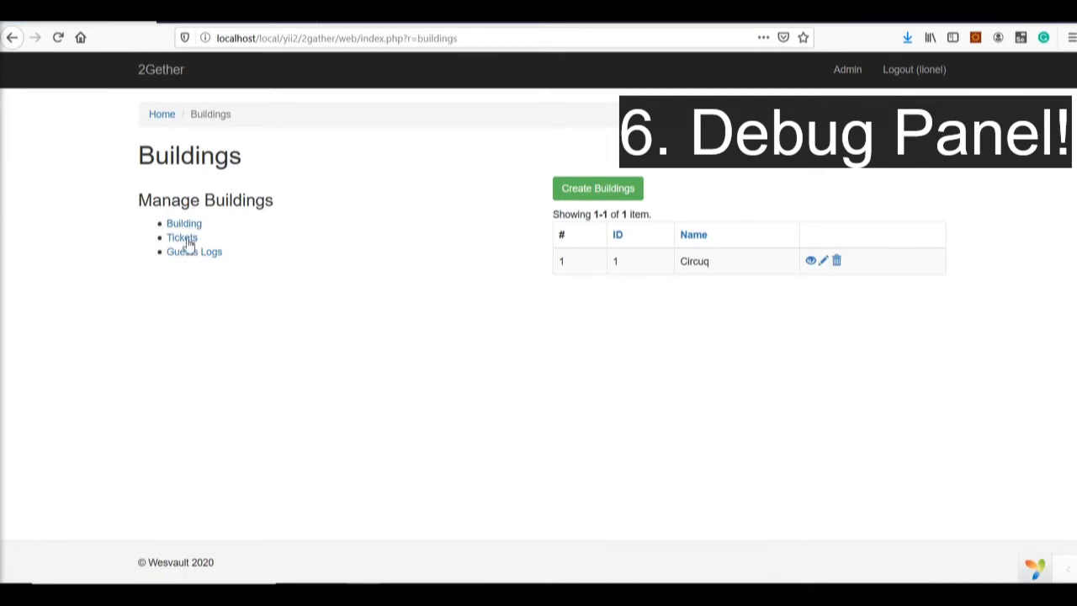
Step: Open the Tickets page and view its Performance Profiling in the Yii debug panel
click(182, 237)
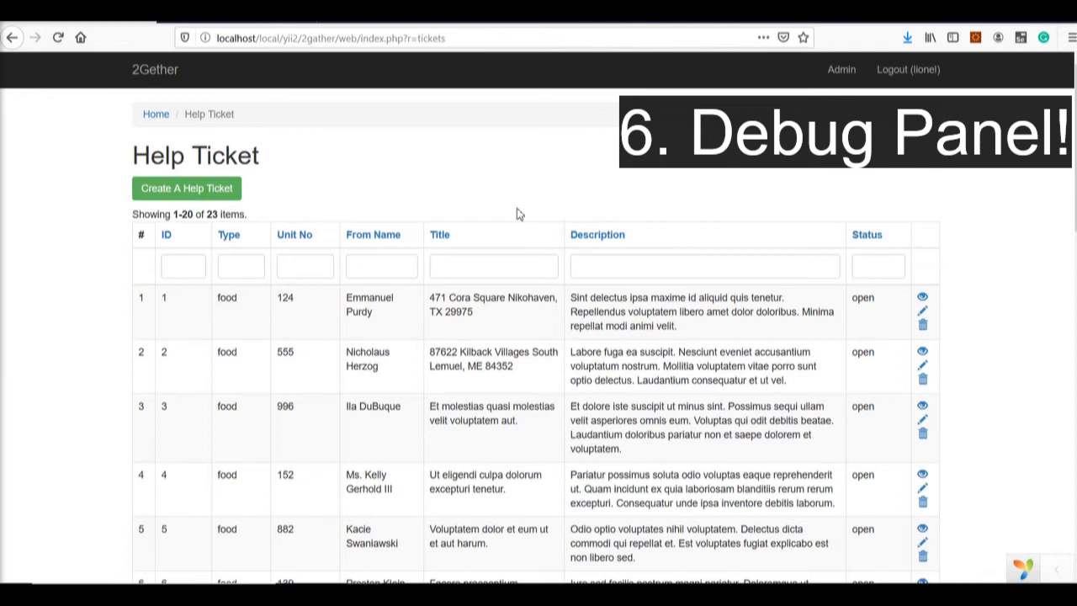
mouse_move(553, 332)
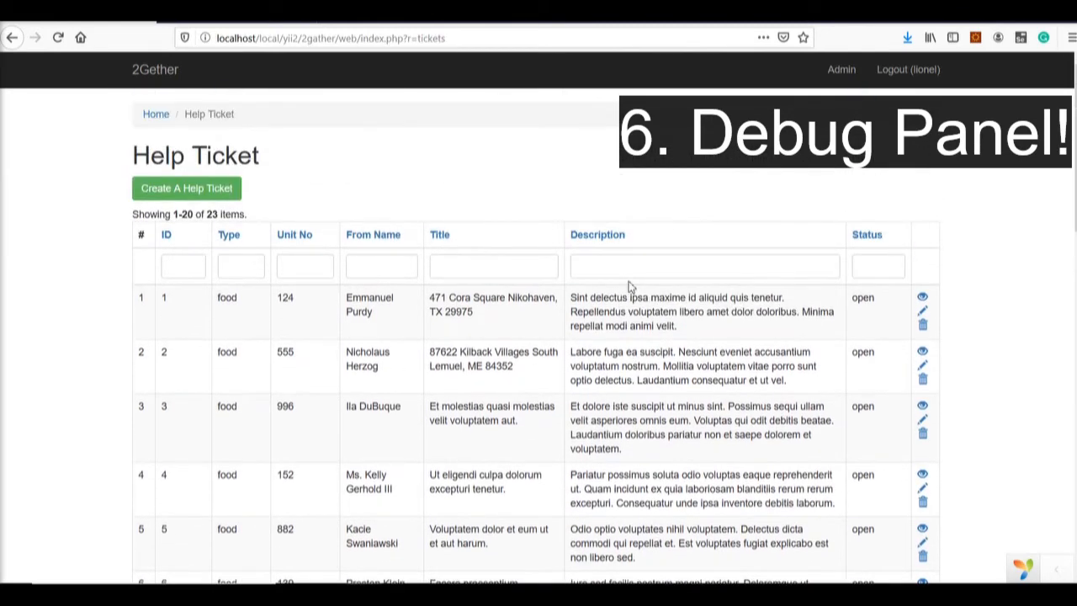
mouse_move(123, 342)
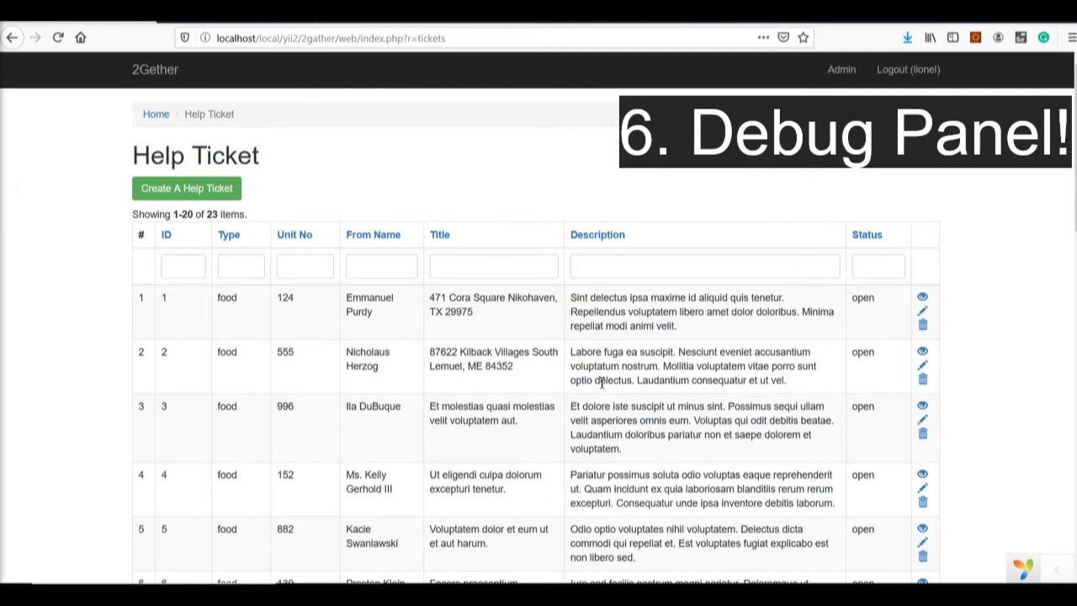
mouse_move(700, 419)
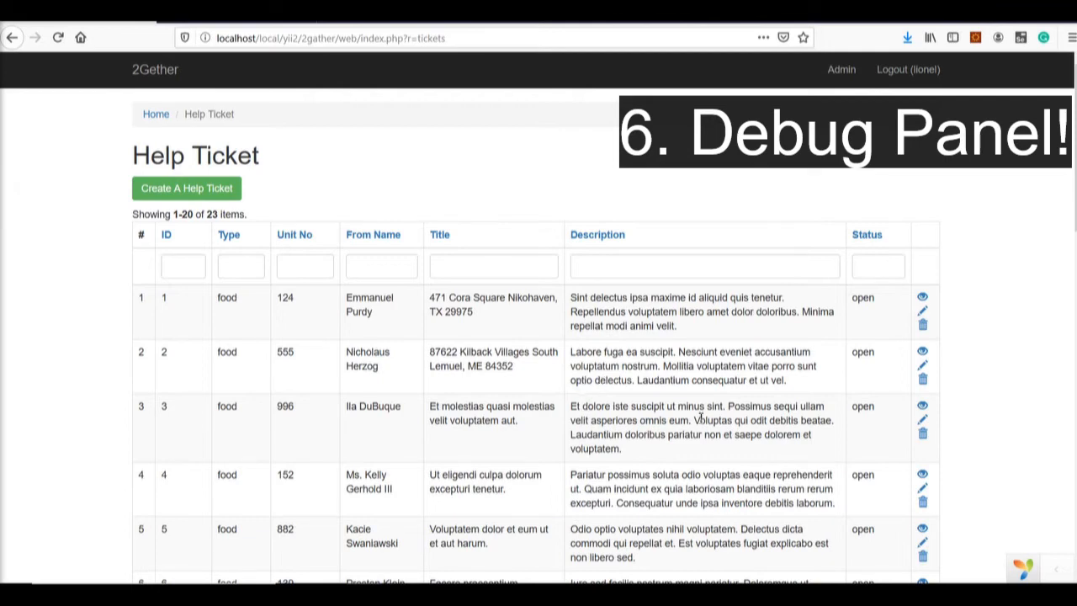
click(1022, 568)
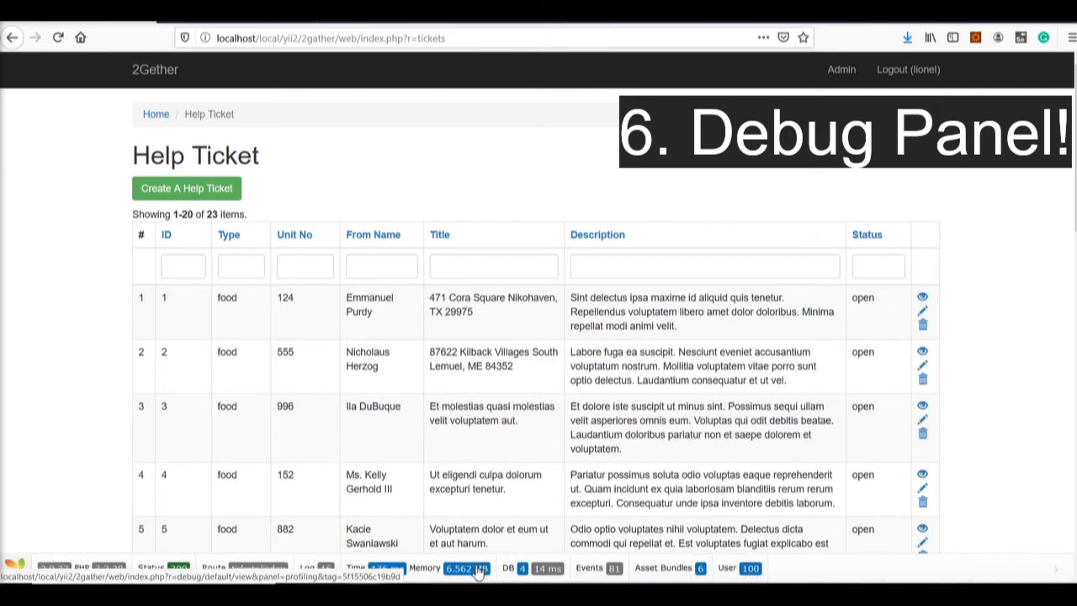
click(467, 564)
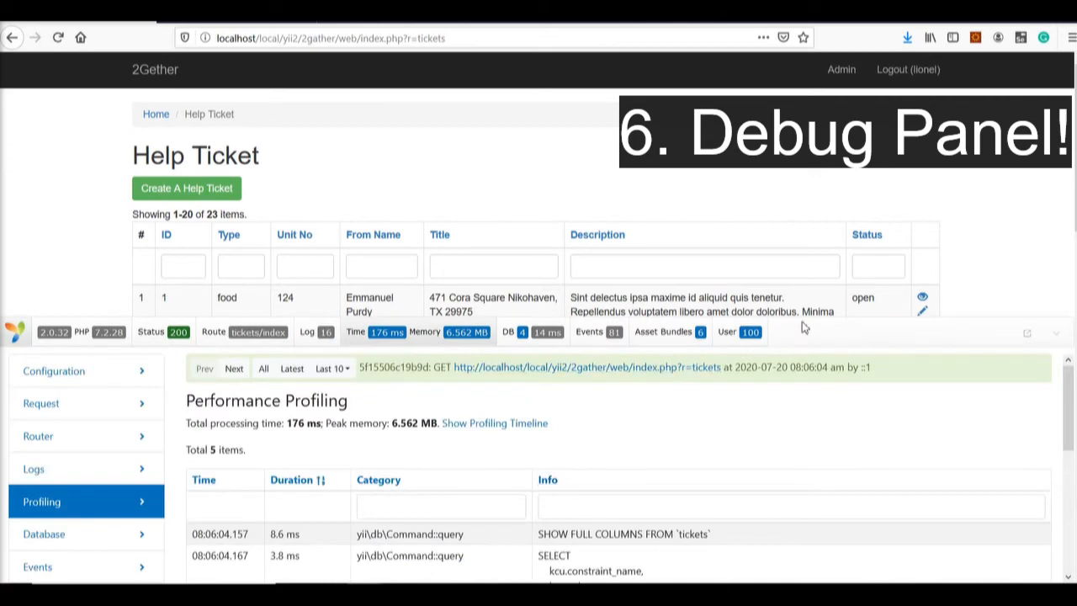
scroll(down, 3)
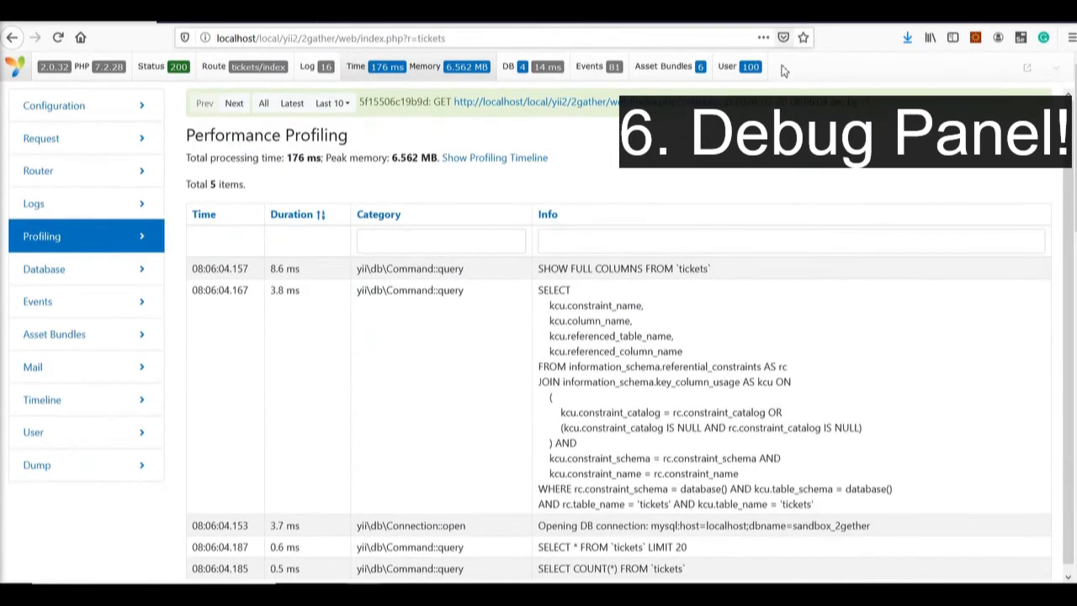
mouse_move(663, 273)
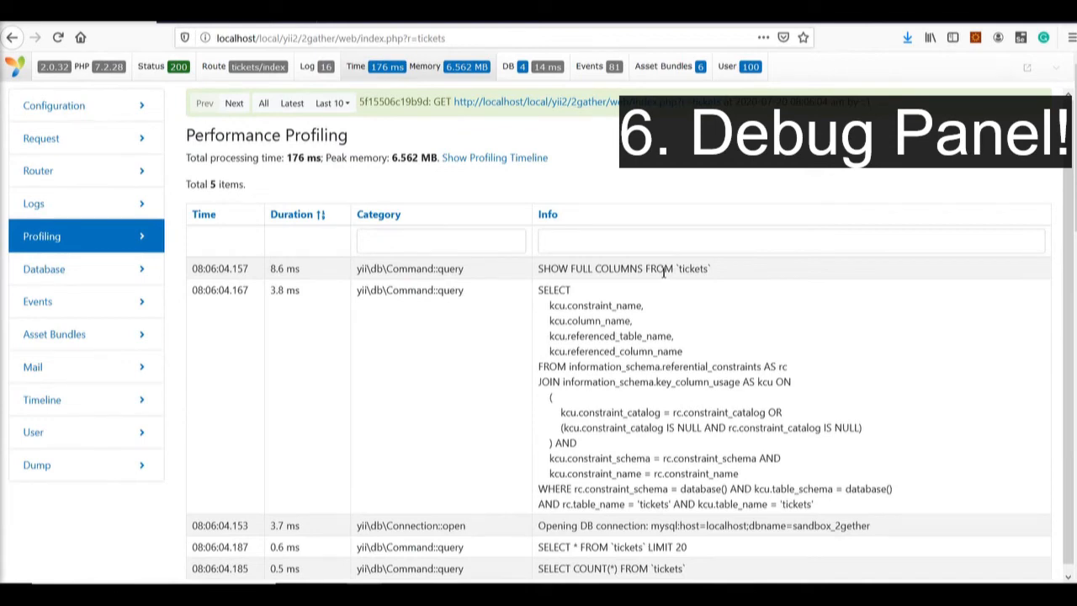
mouse_move(36, 465)
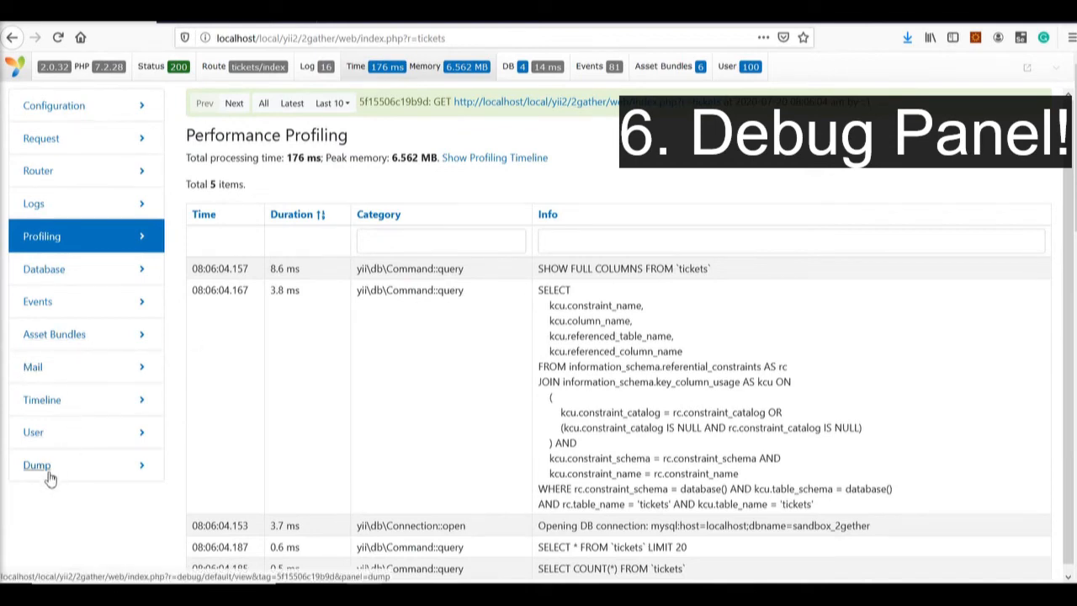
Step: Show the debug panel's Dump section and type 'dump:' into its Category filter
click(37, 466)
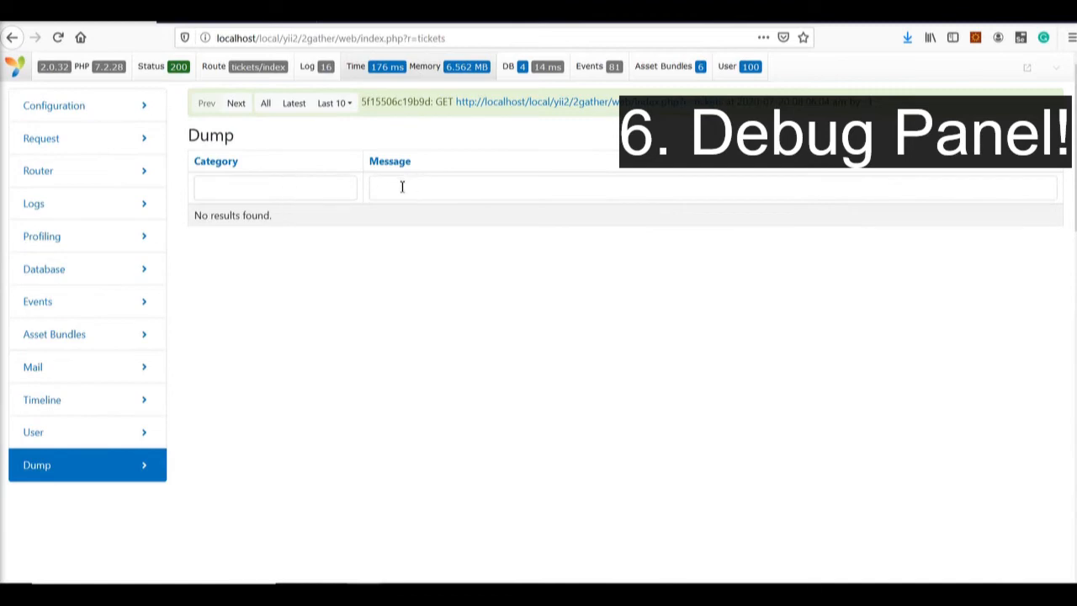
click(274, 187)
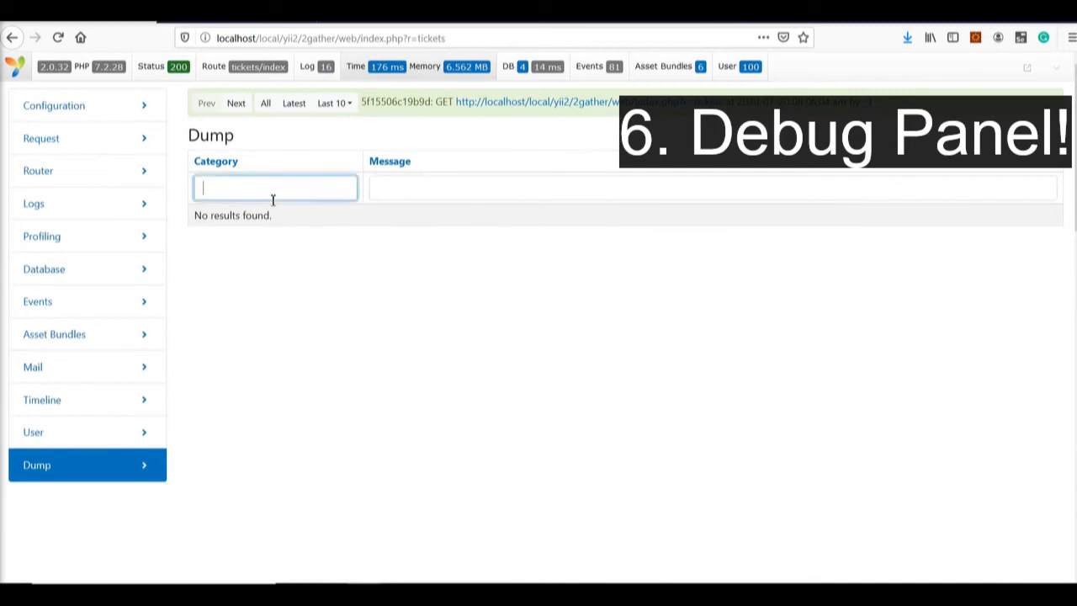
text(dump:)
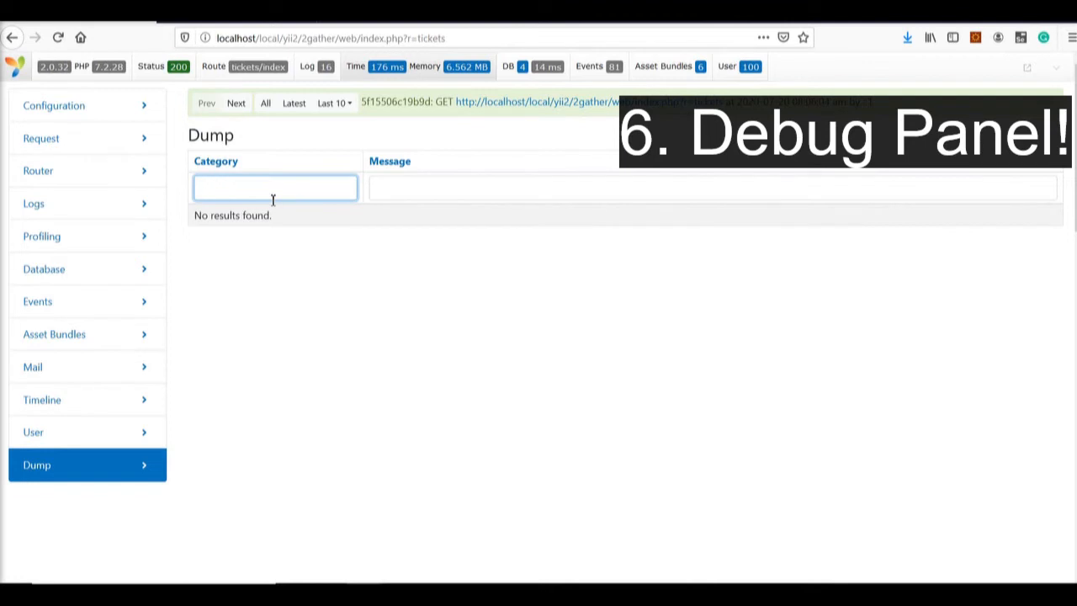
Step: Step through the User and Mail debug sections, then scroll the 81-event Events table
click(33, 431)
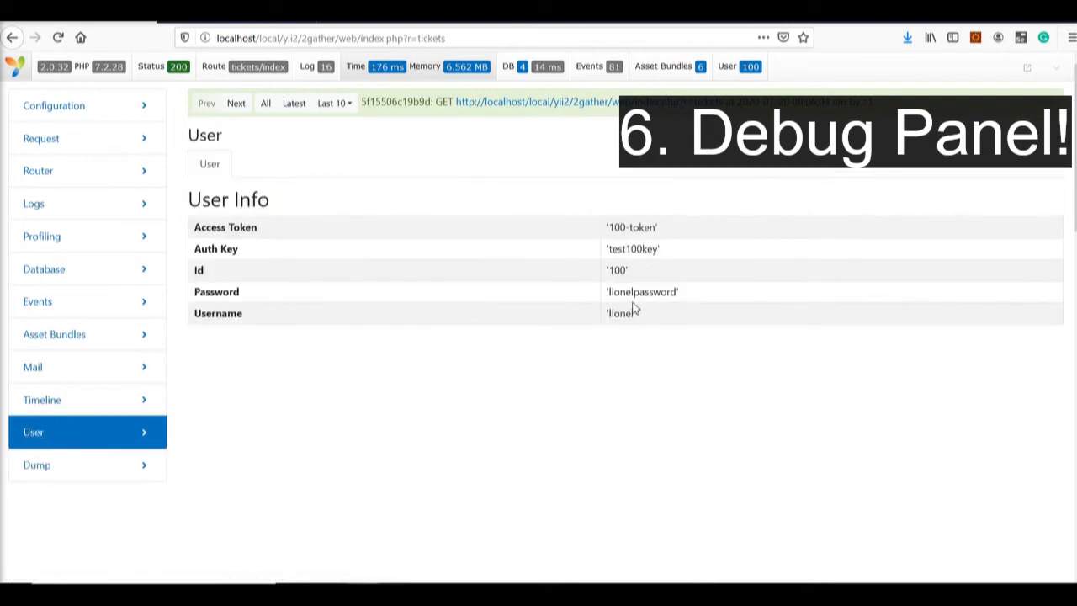
mouse_move(656, 283)
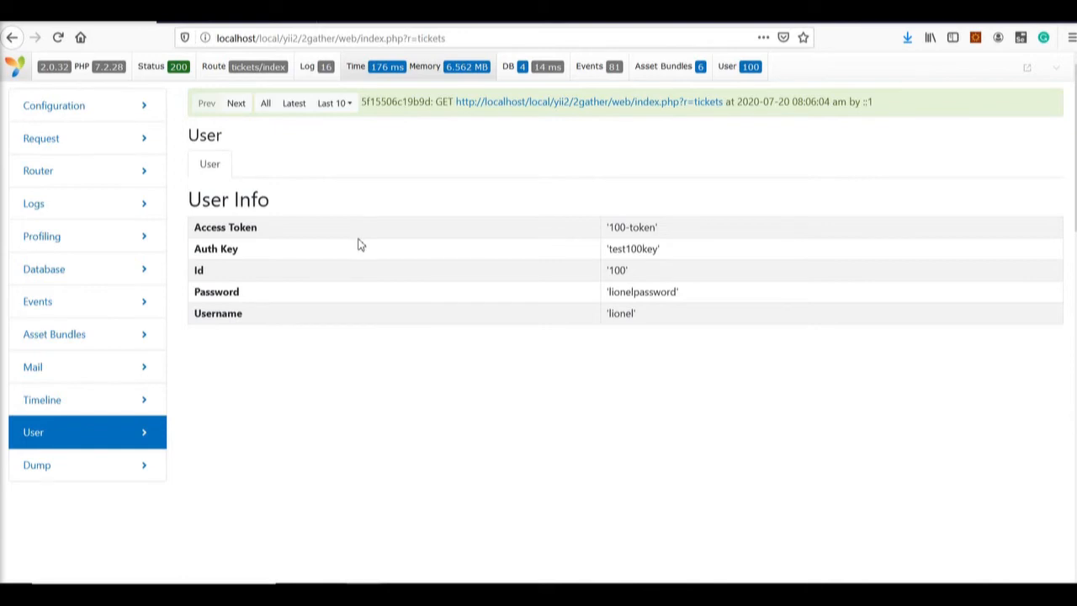
mouse_move(50, 348)
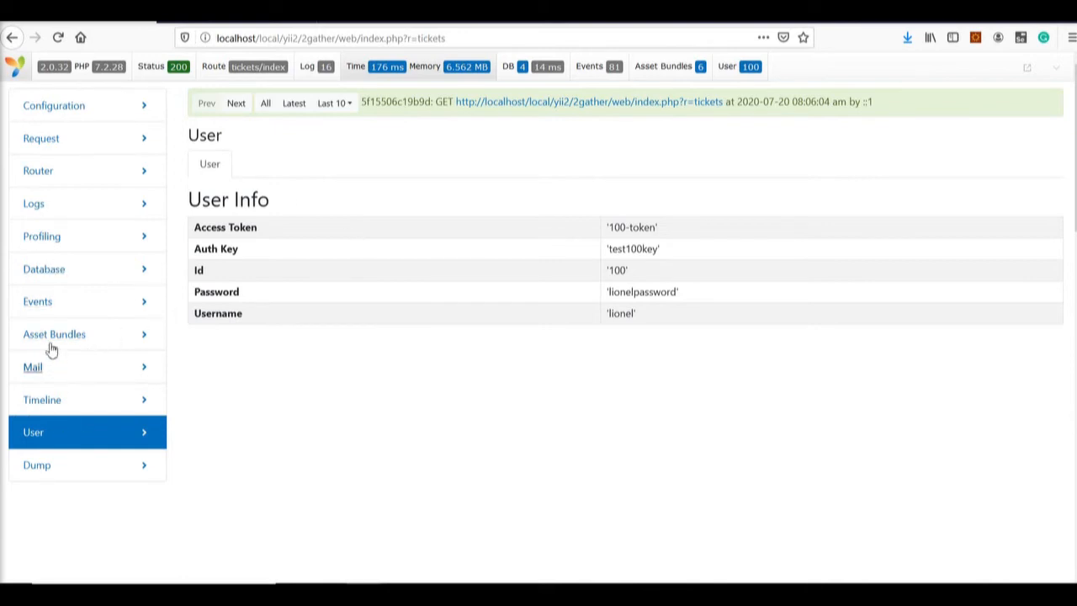
click(33, 367)
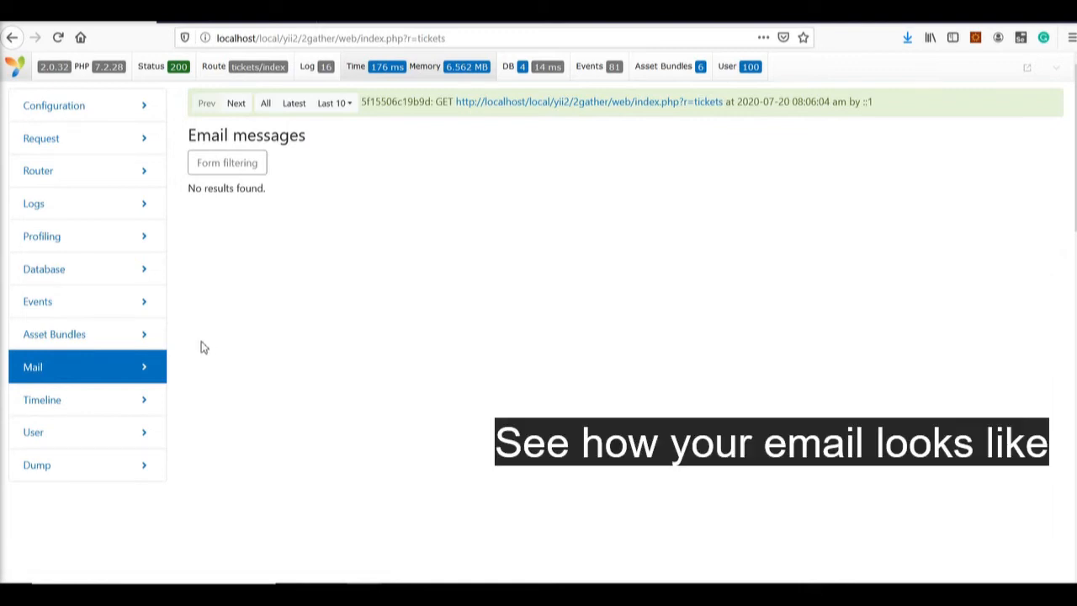
click(37, 301)
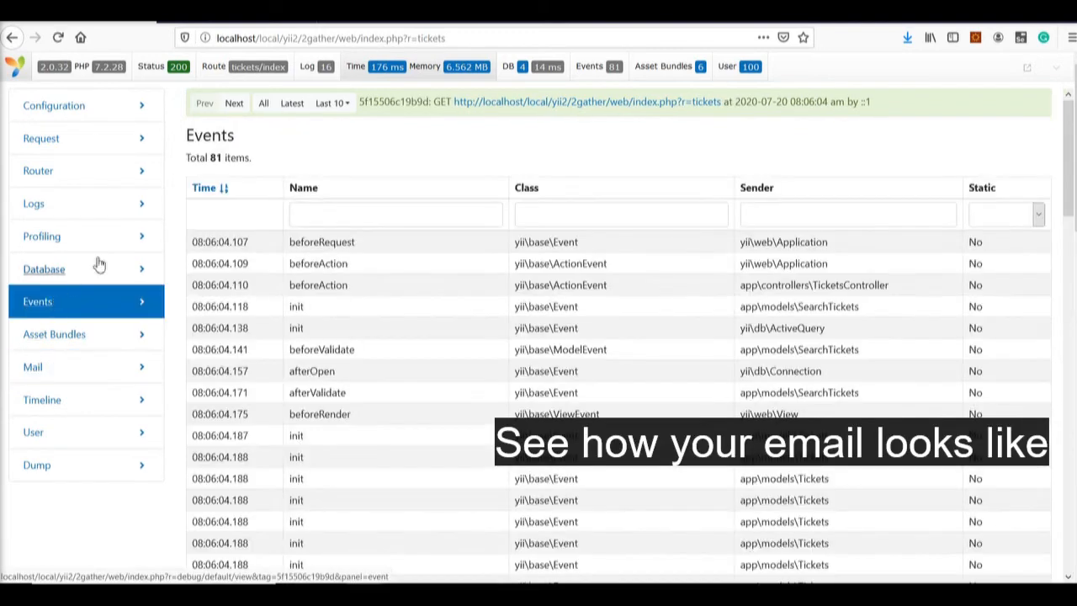
scroll(down, 3)
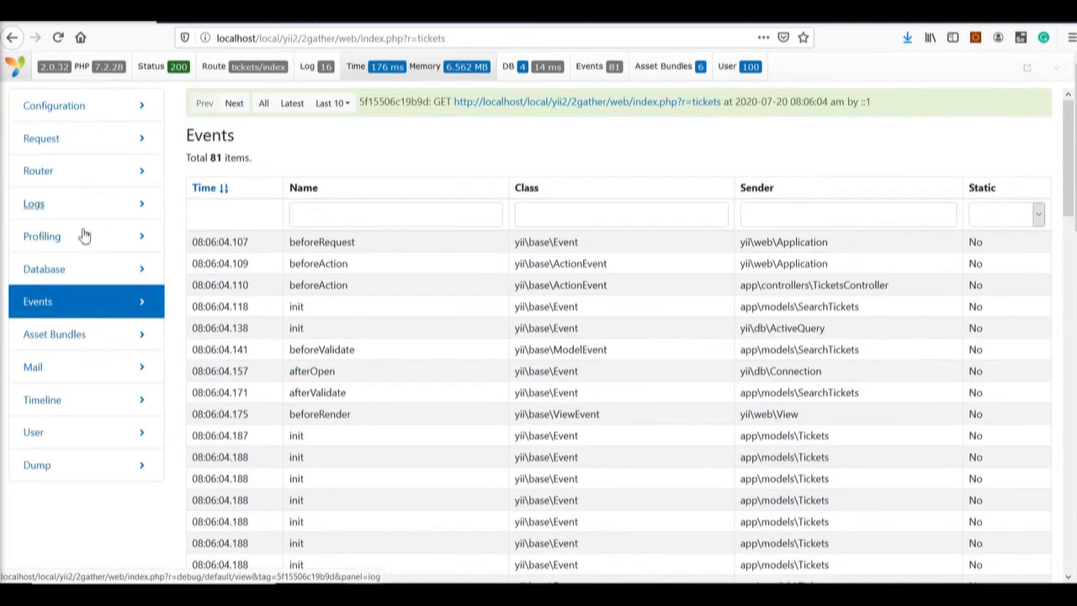
Step: Open Database Queries and filter the Type to SELECT, leaving 3 queries
click(43, 269)
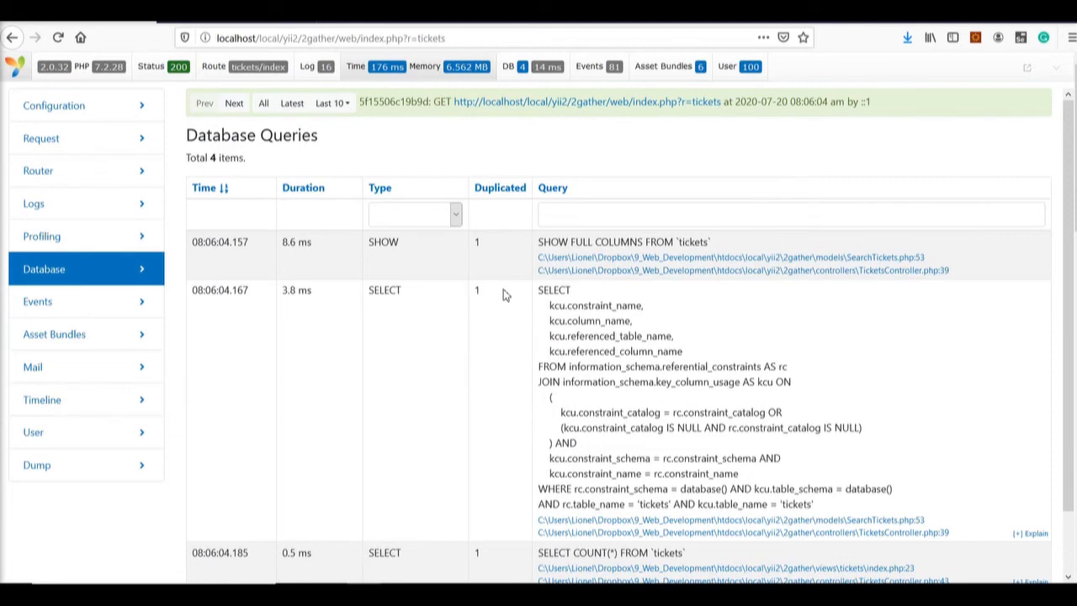
mouse_move(418, 226)
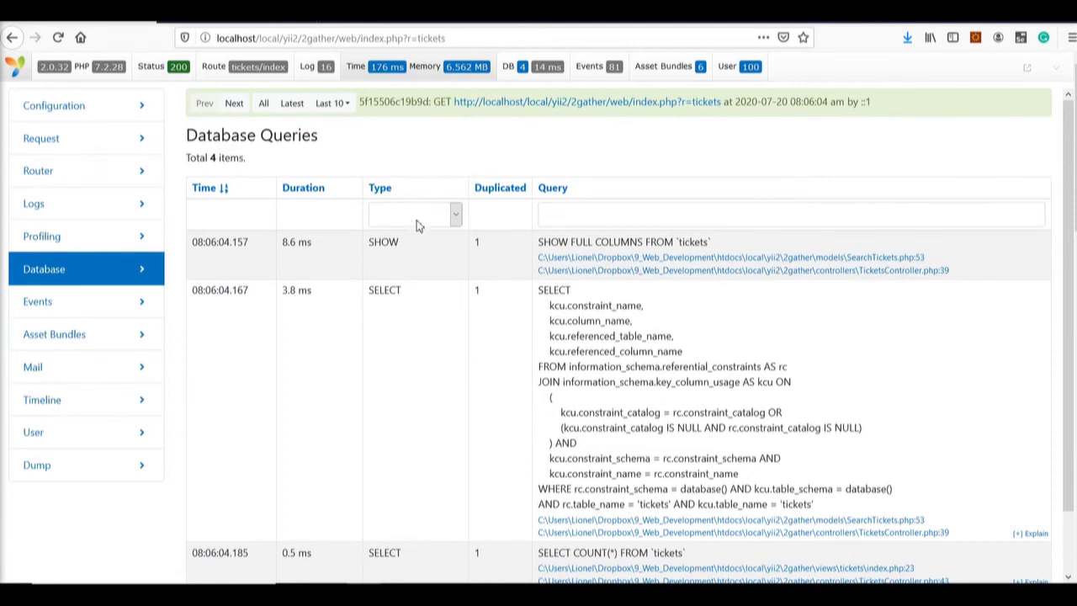
click(414, 214)
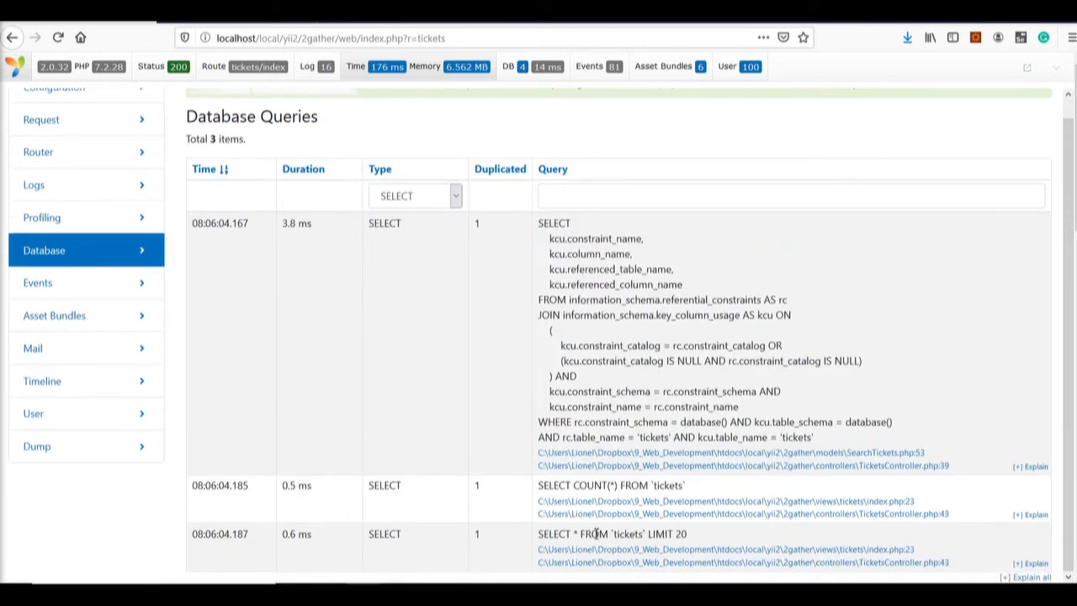
mouse_move(588, 535)
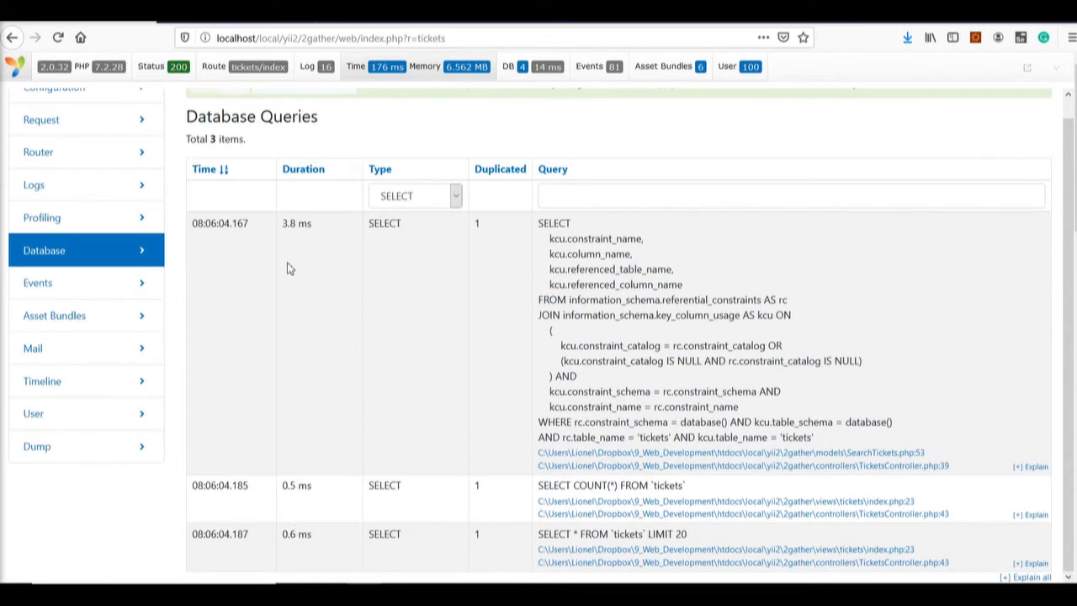
mouse_move(384, 505)
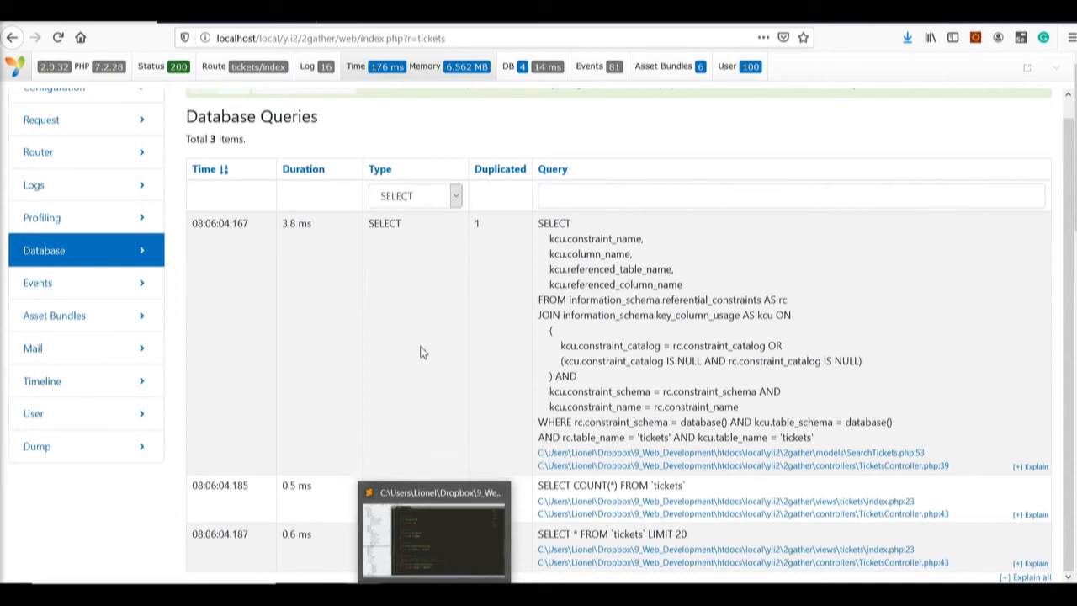
mouse_move(416, 354)
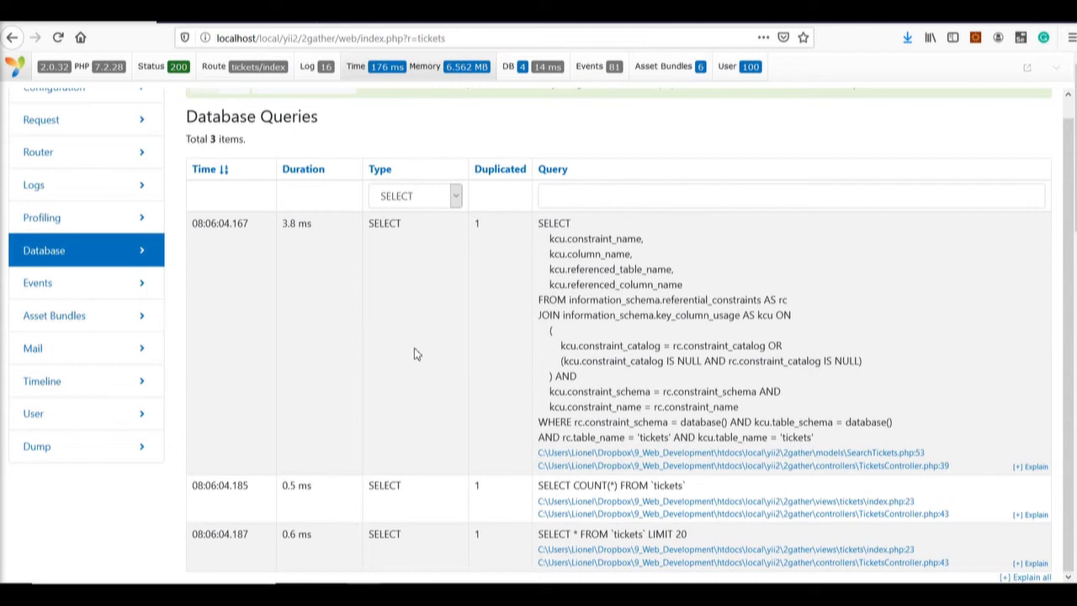
mouse_move(411, 353)
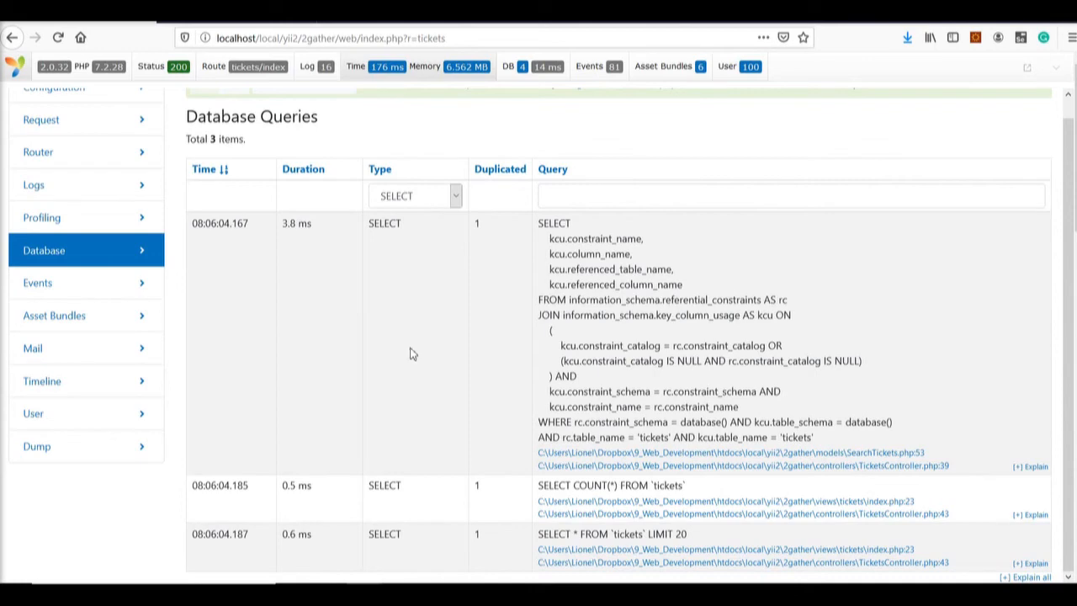
mouse_move(366, 320)
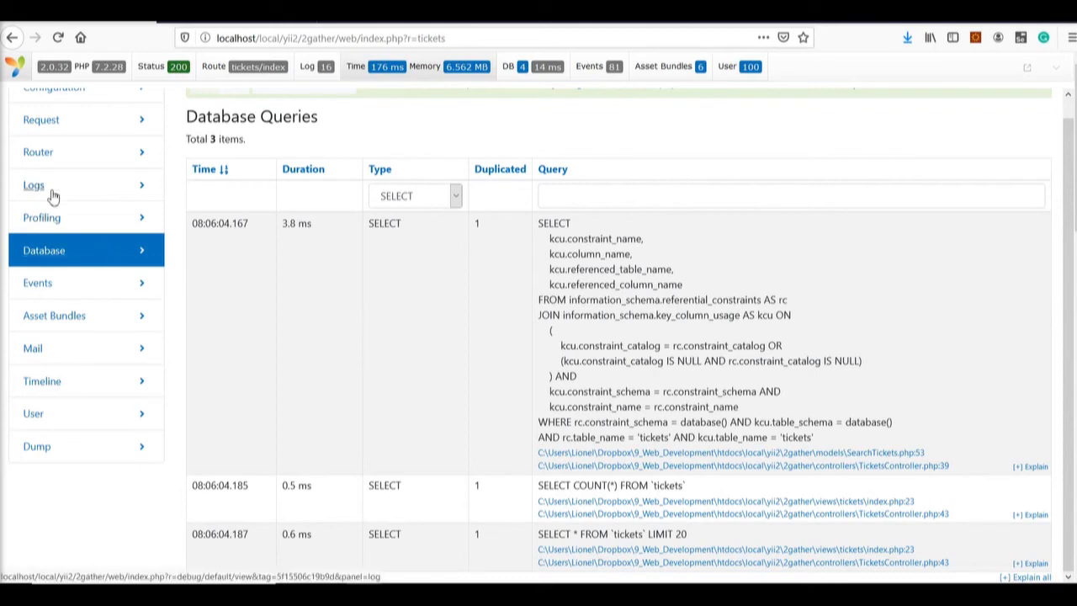
Step: View the 16 log messages, then the Request section's routing and GET parameters
click(34, 184)
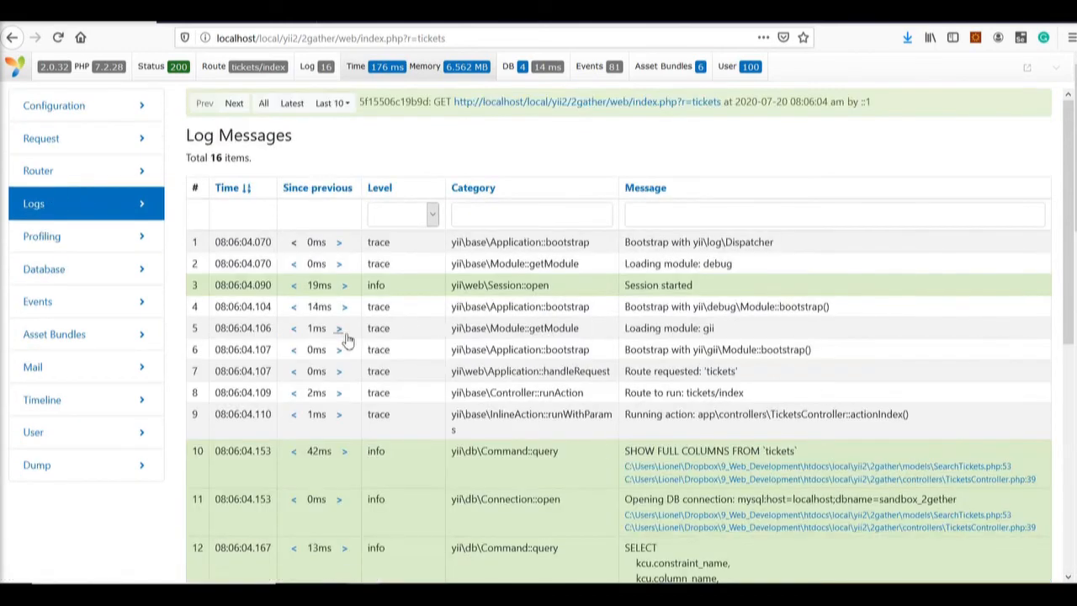
mouse_move(155, 333)
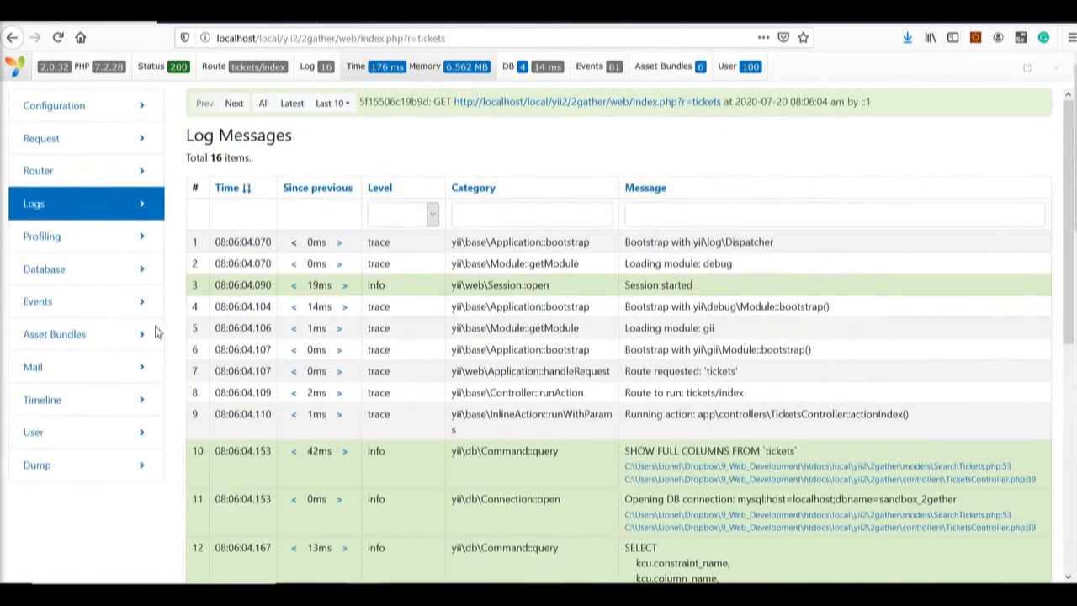
click(40, 138)
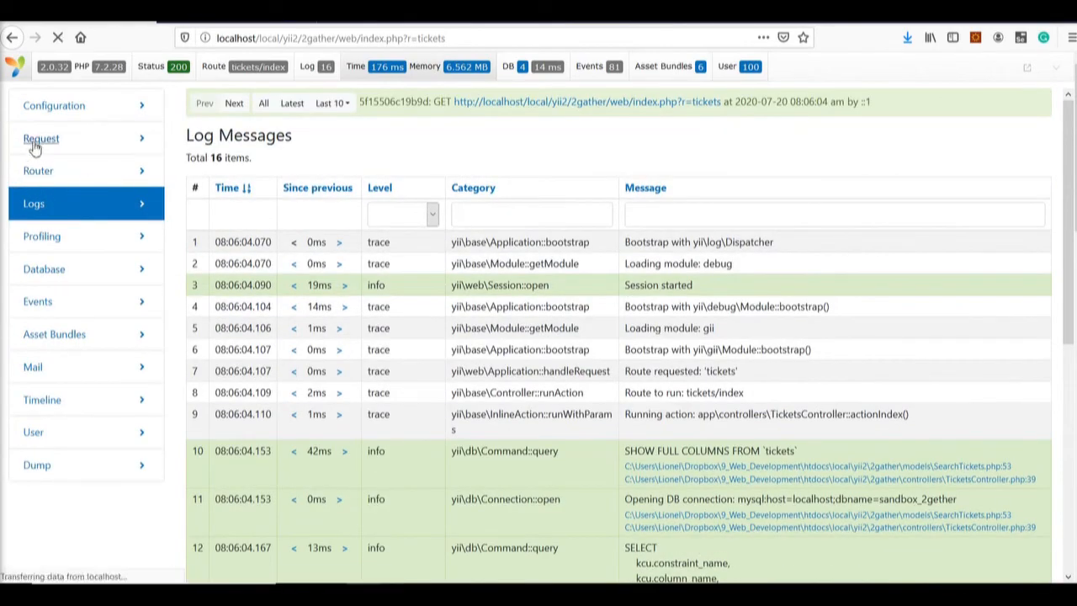
click(40, 138)
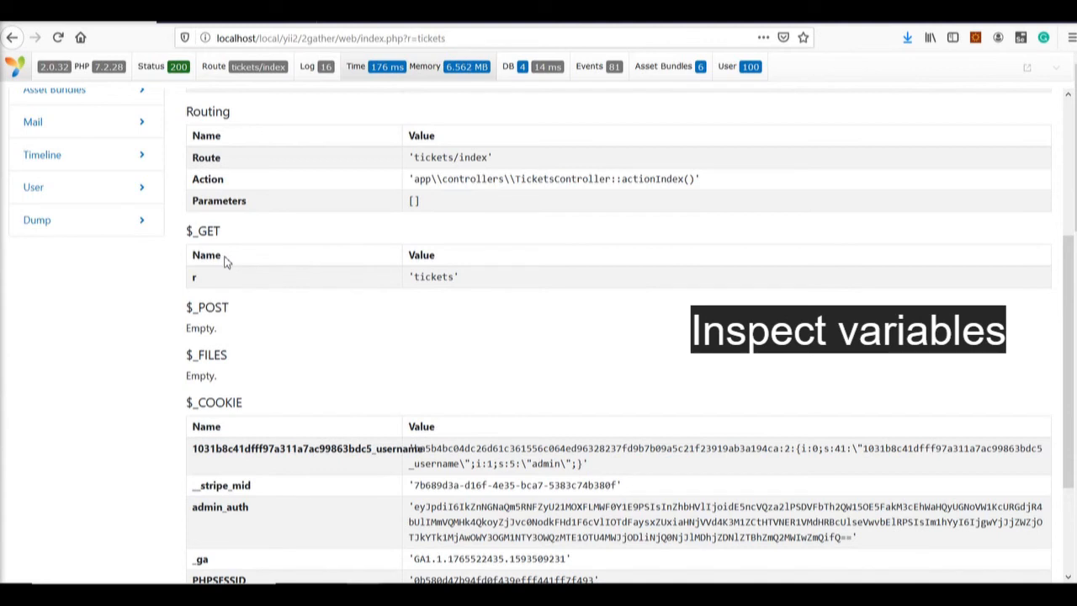
mouse_move(213, 370)
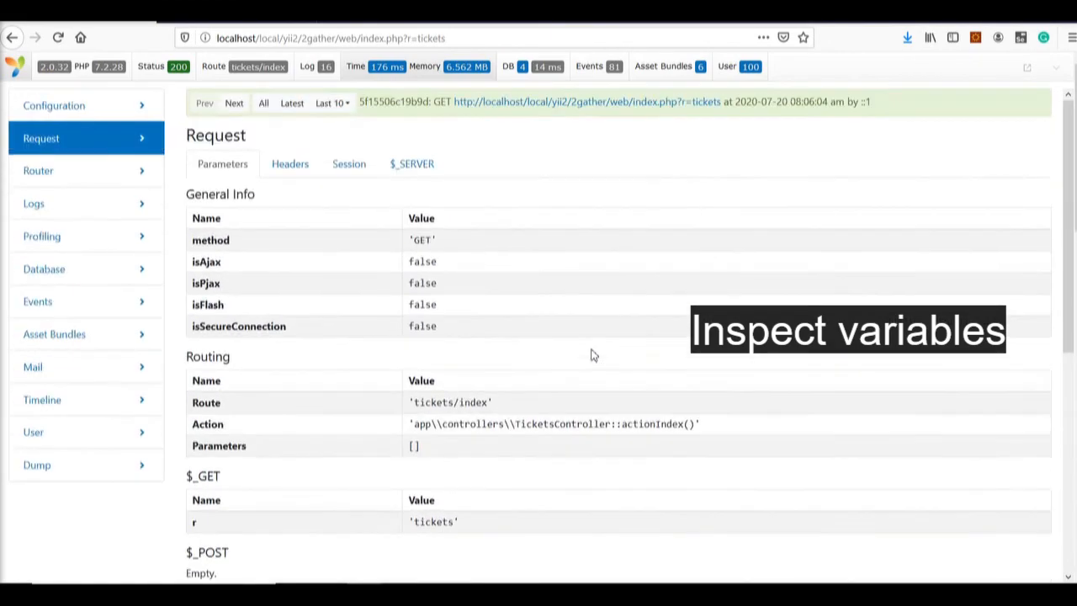
Step: Open Configuration, scroll through extensions and phpinfo output, then return to the top
click(349, 164)
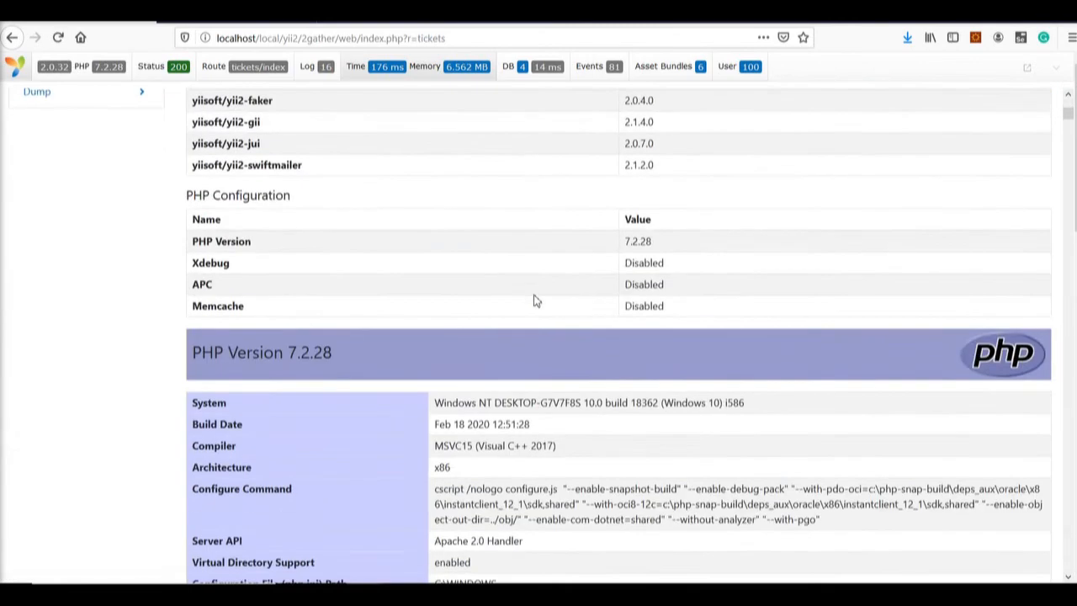
scroll(down, 3)
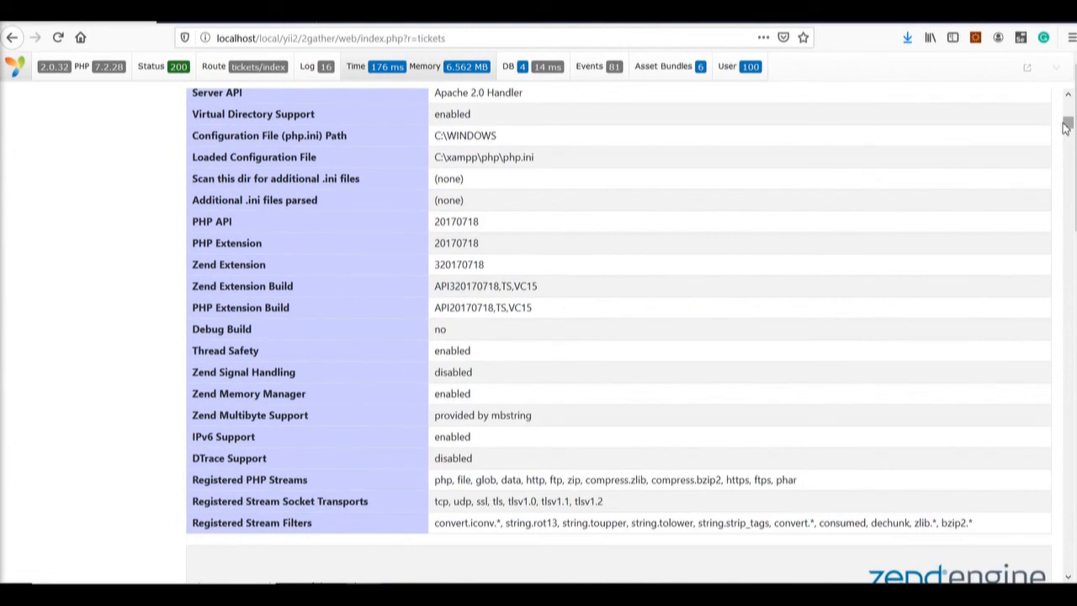
scroll(down, 3)
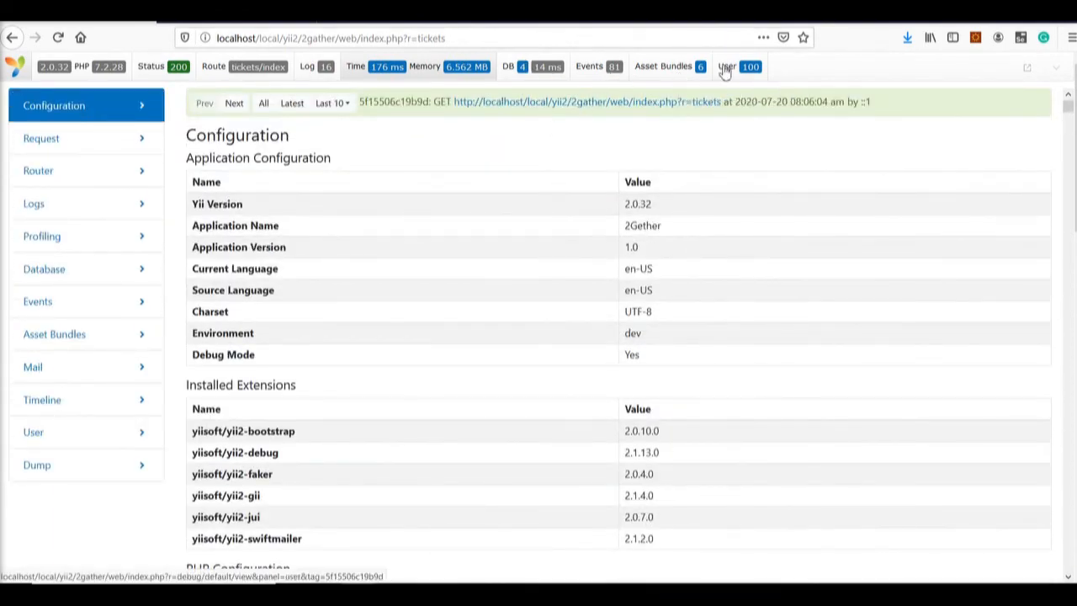
mouse_move(38, 195)
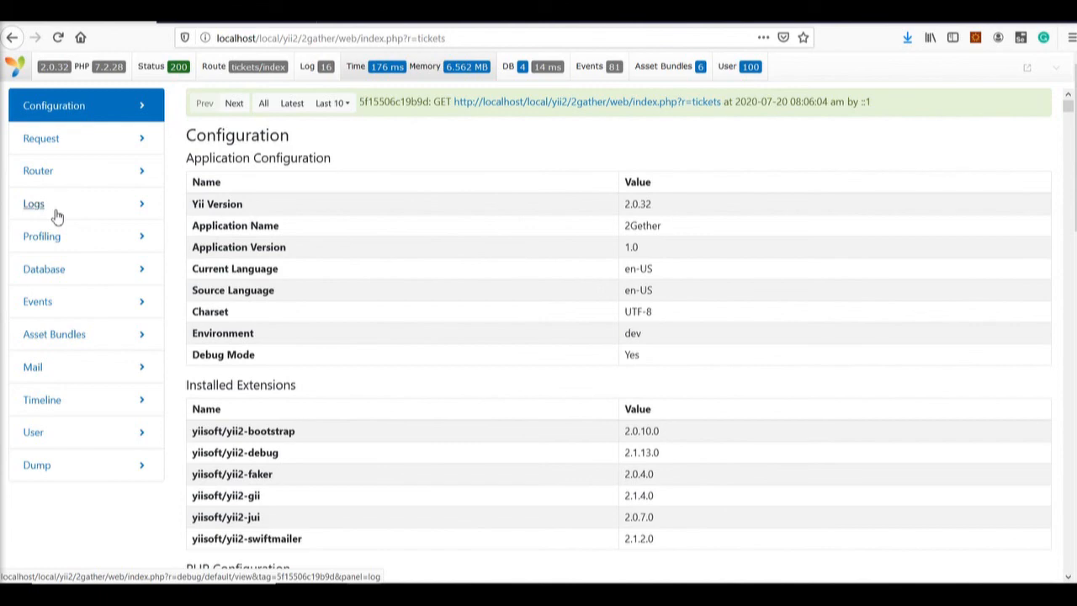
scroll(down, 3)
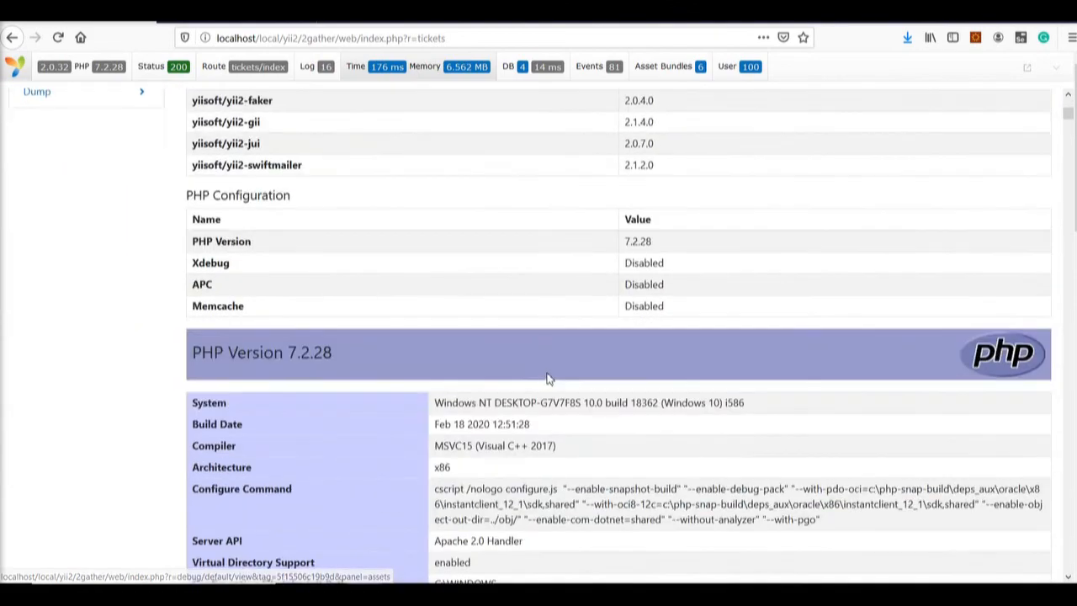
click(1029, 67)
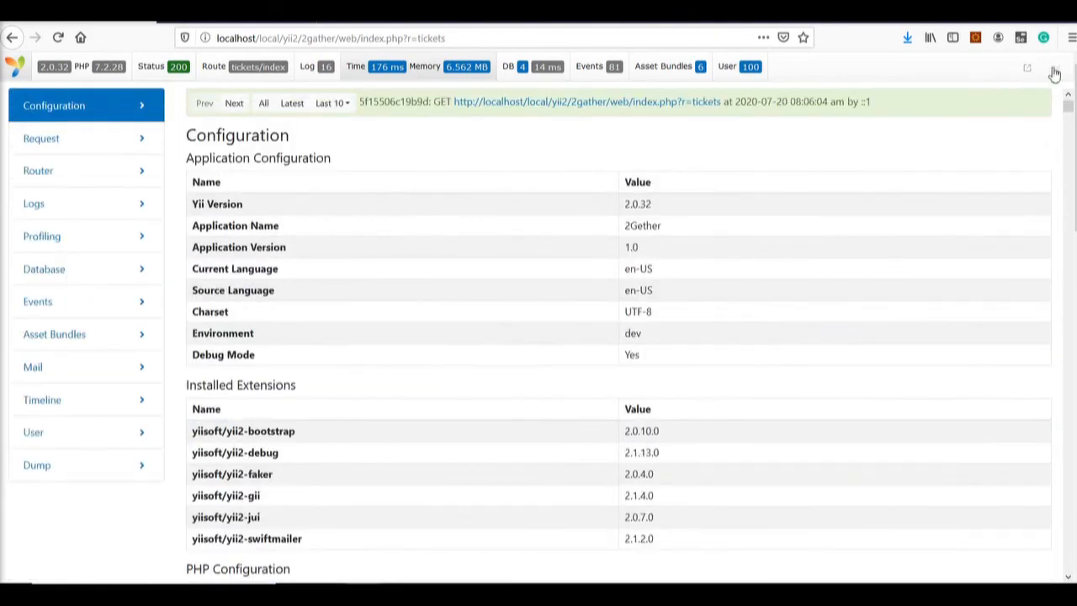